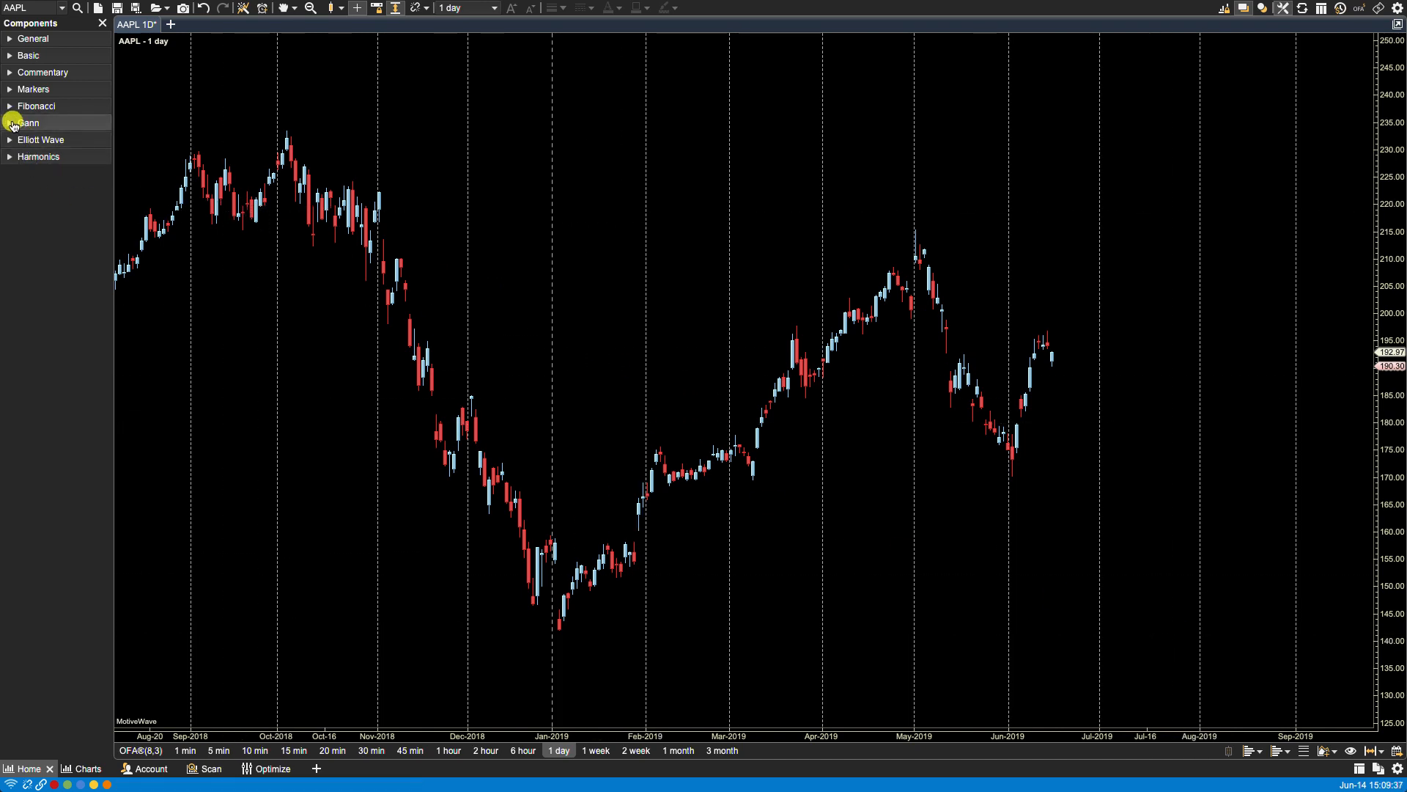
- Draw a Fibonacci retracement from the 142.00 January 2019 low up to the May high
left_click(36, 105)
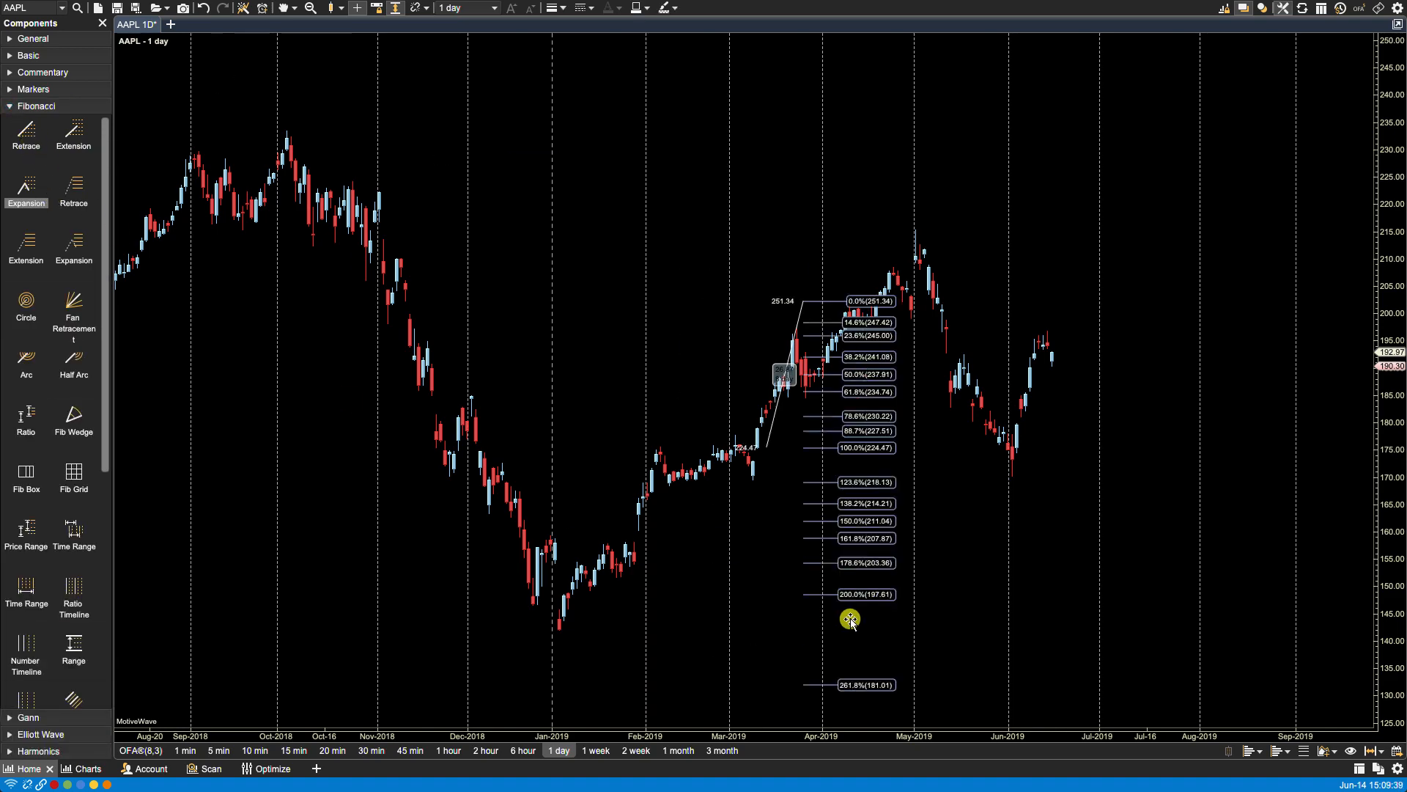
left_click_drag(850, 619, 742, 559)
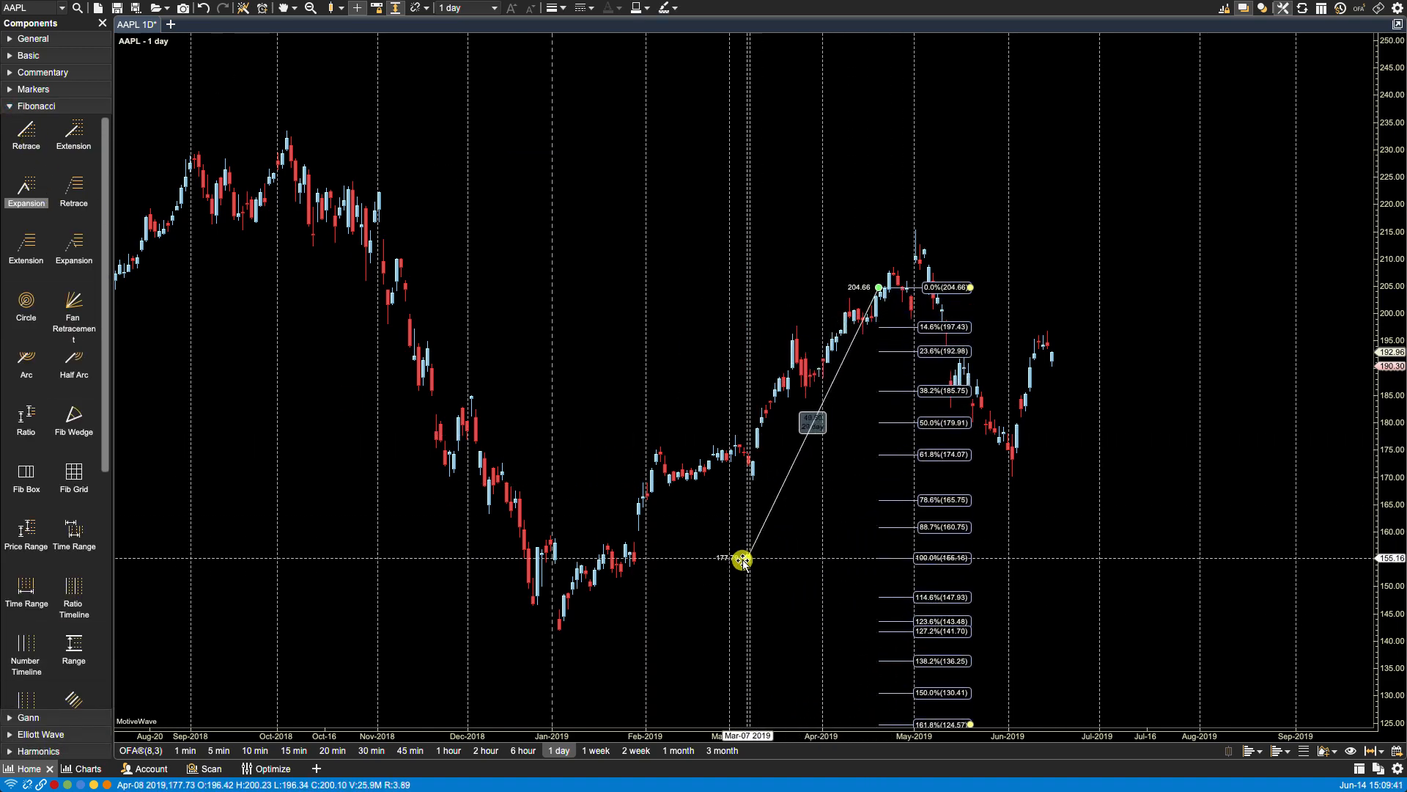
left_click_drag(741, 559, 561, 633)
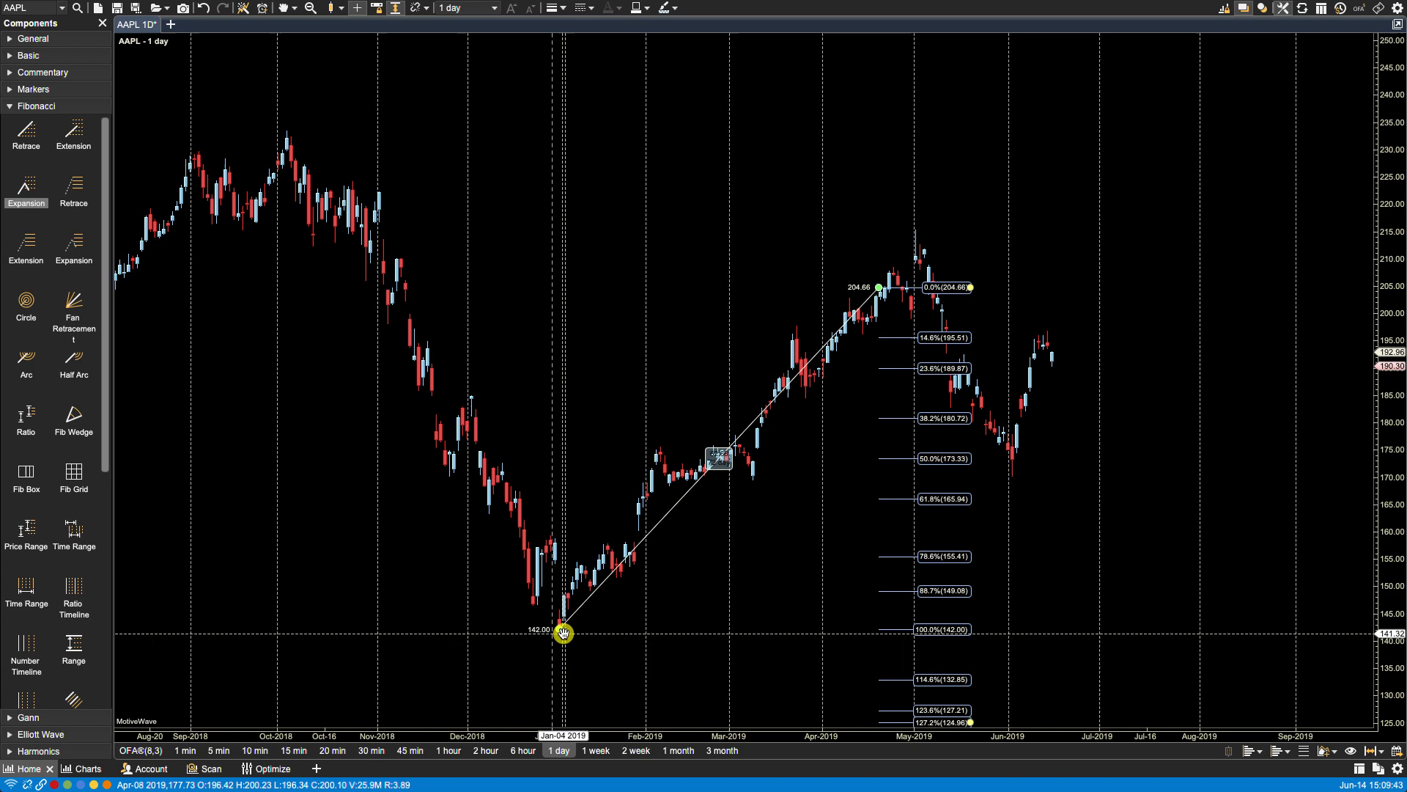
left_click_drag(878, 287, 919, 231)
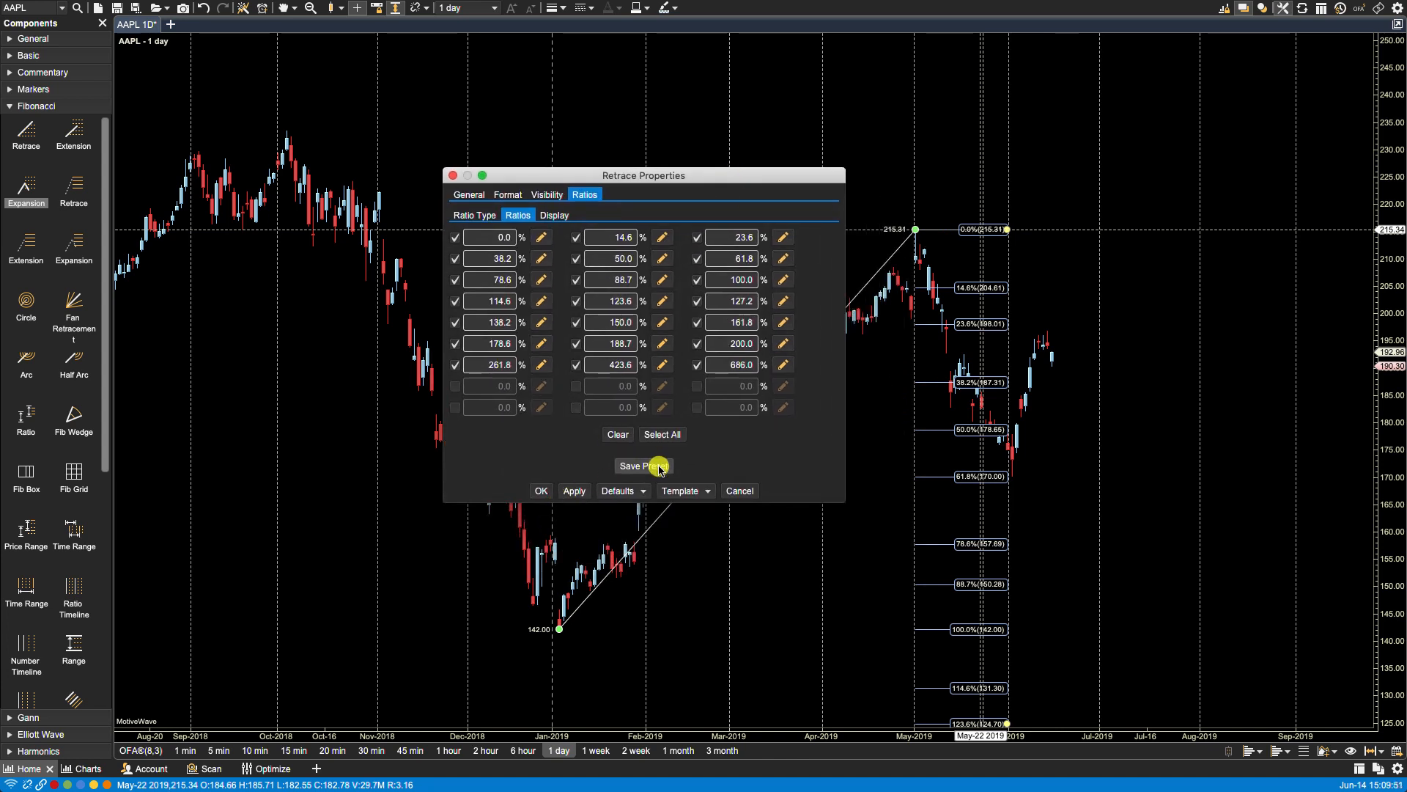
- Give the retracement's 0.0 and 100.0 ratio levels a custom red line and apply it
left_click(541, 237)
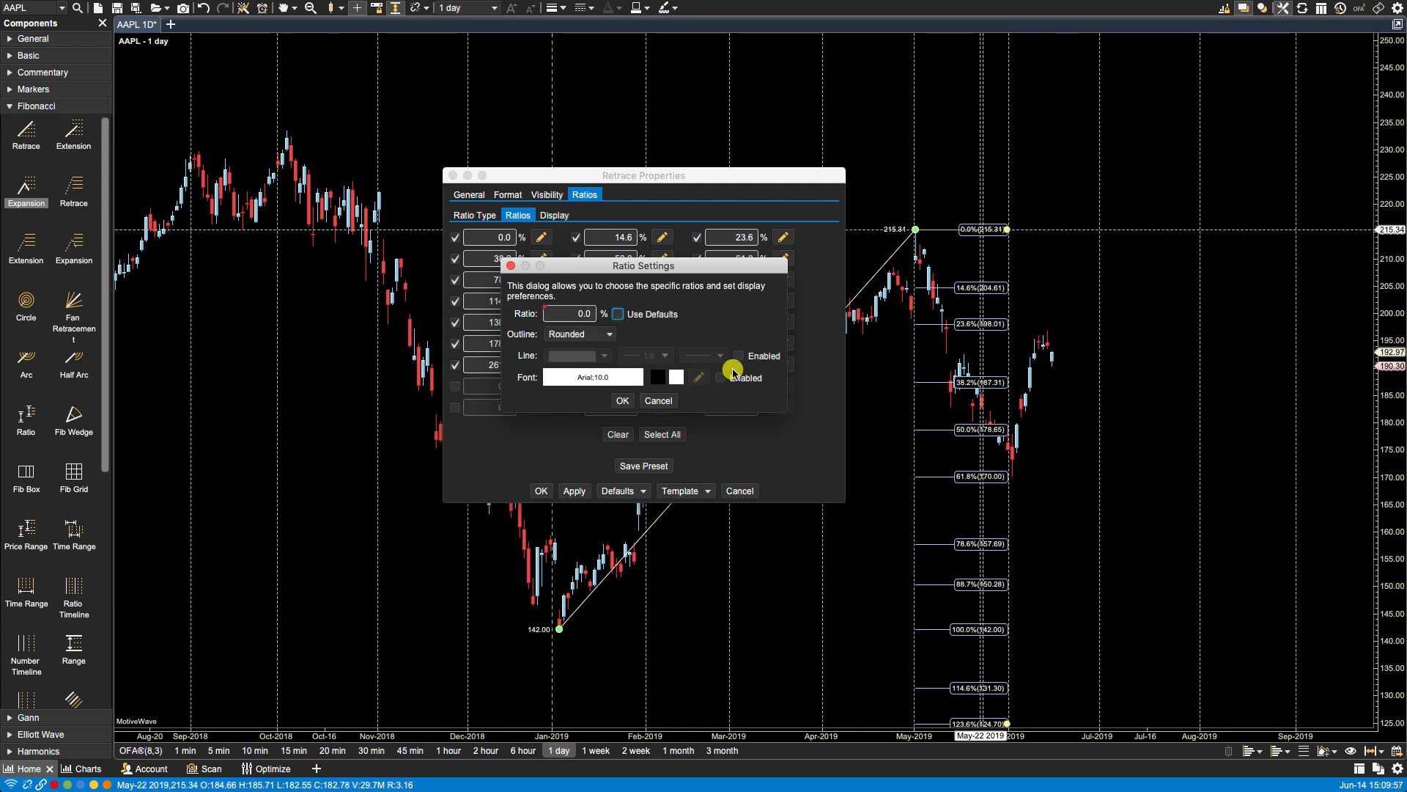
left_click(603, 355)
type("100")
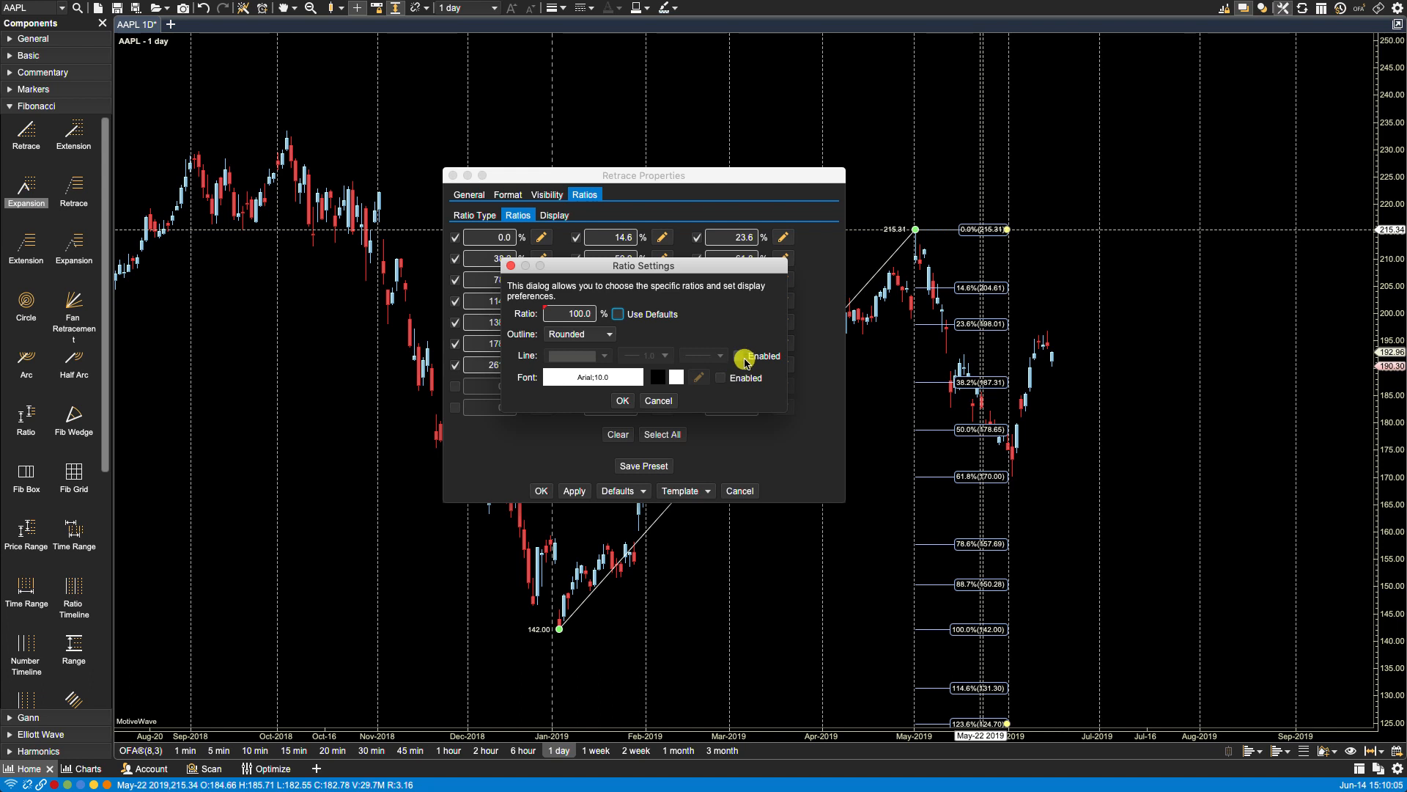
left_click(604, 355)
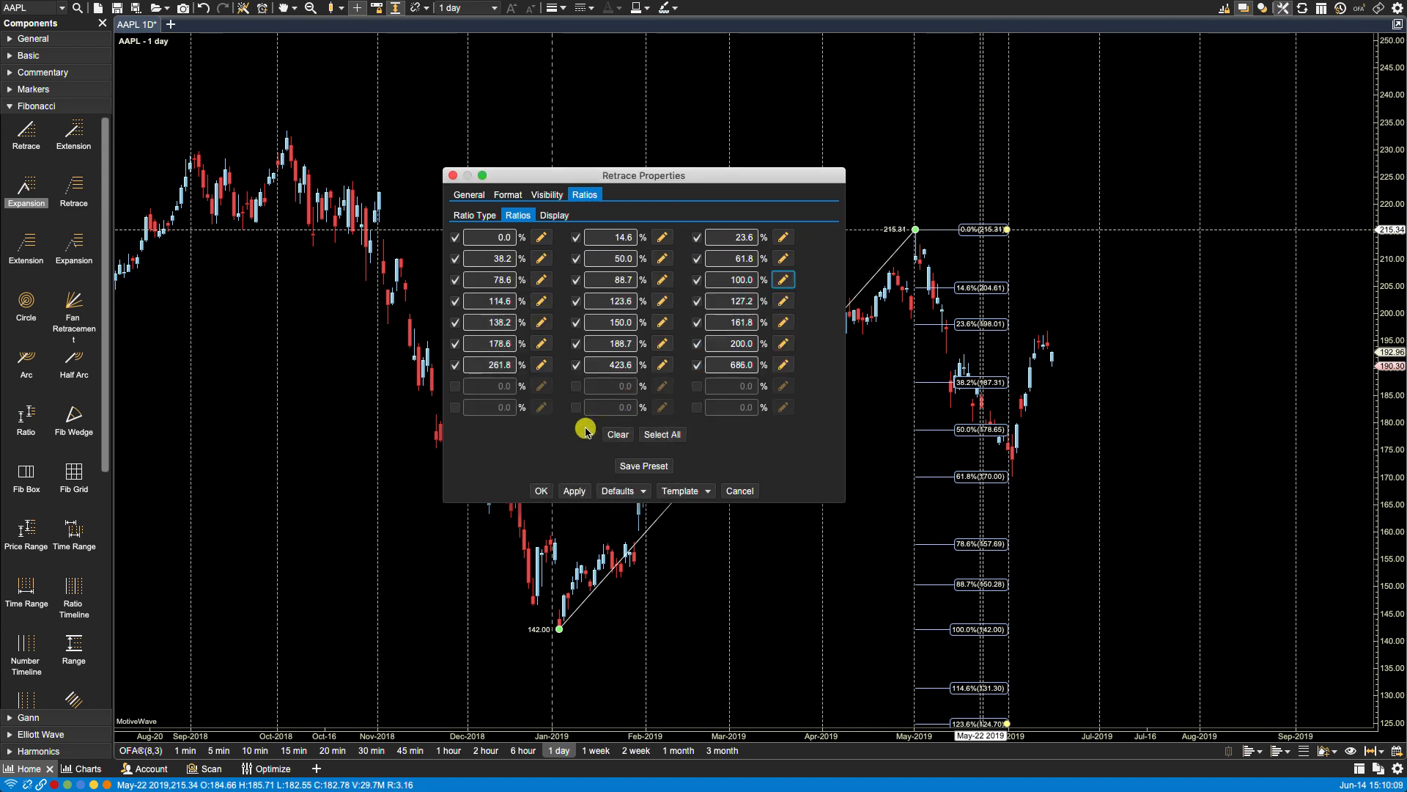
left_click(573, 491)
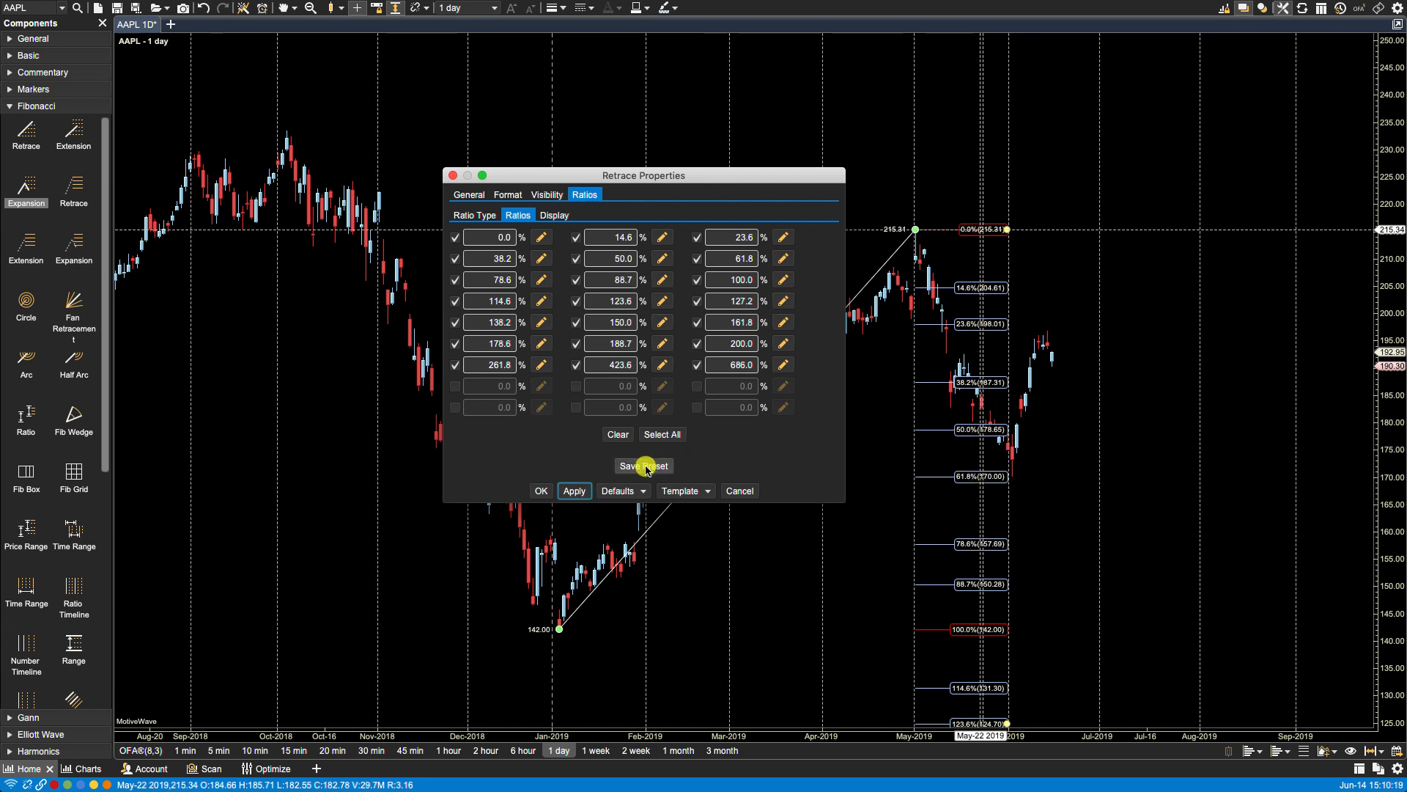
- Save the retracement ratios as preset 'My Preset' and close the properties
left_click(643, 466)
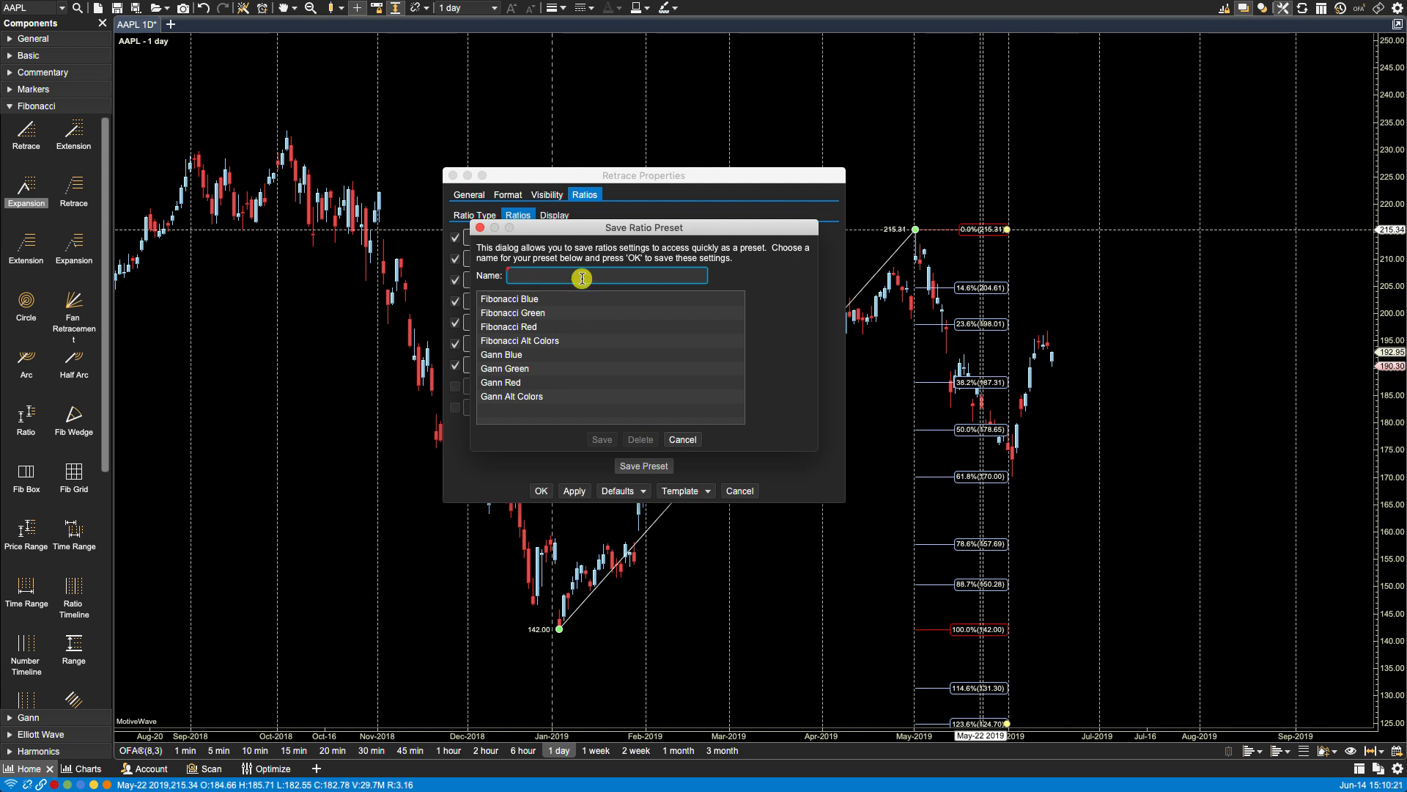
type("M")
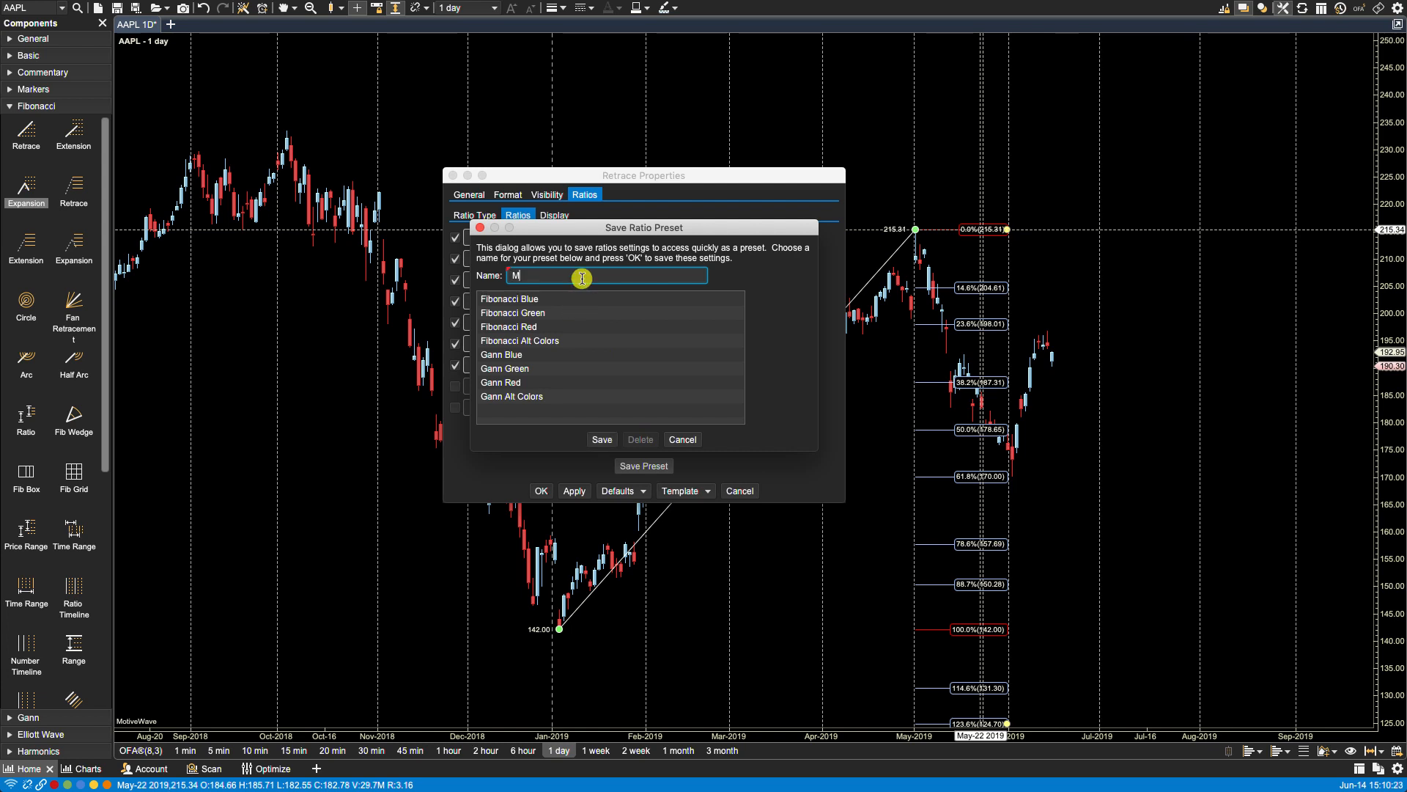
type("y Preset")
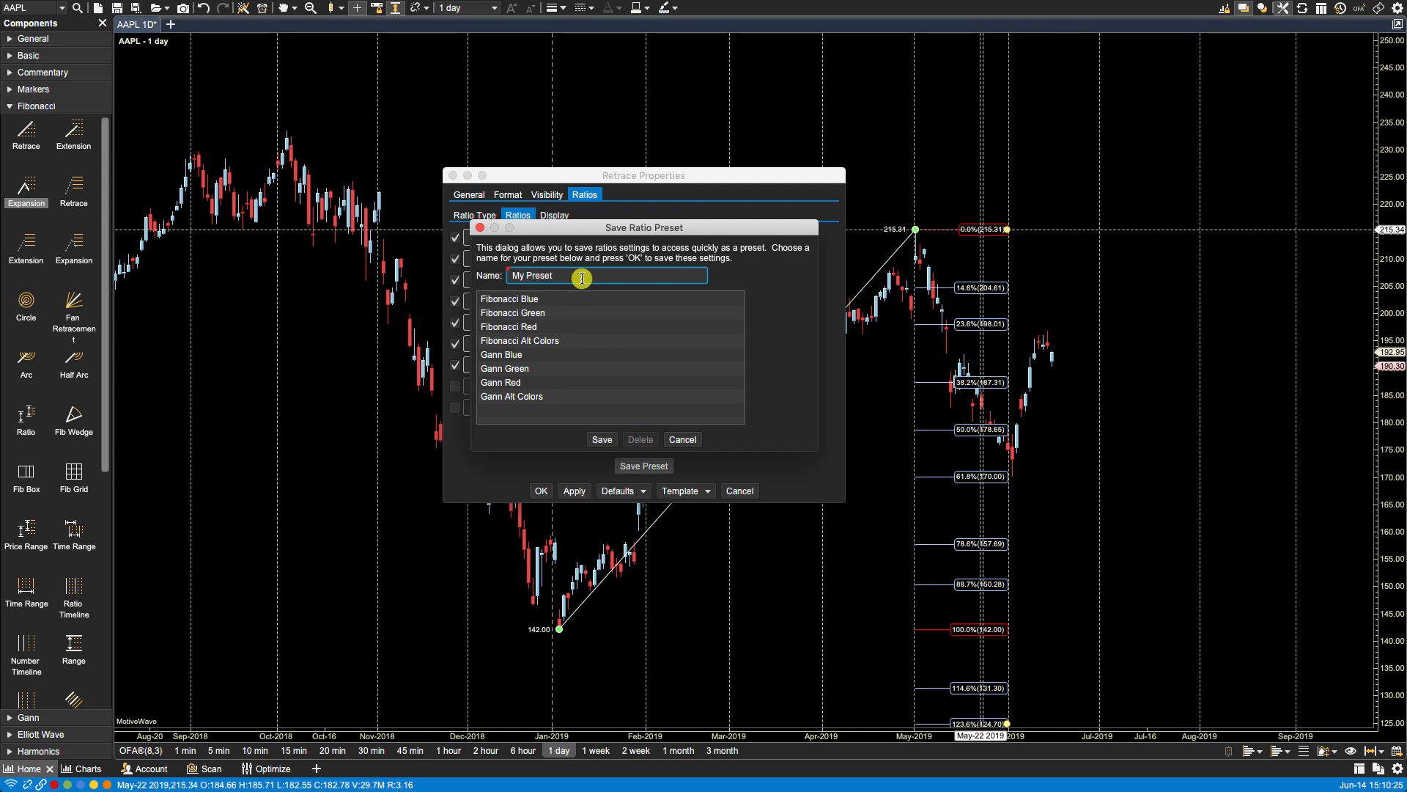
left_click(681, 439)
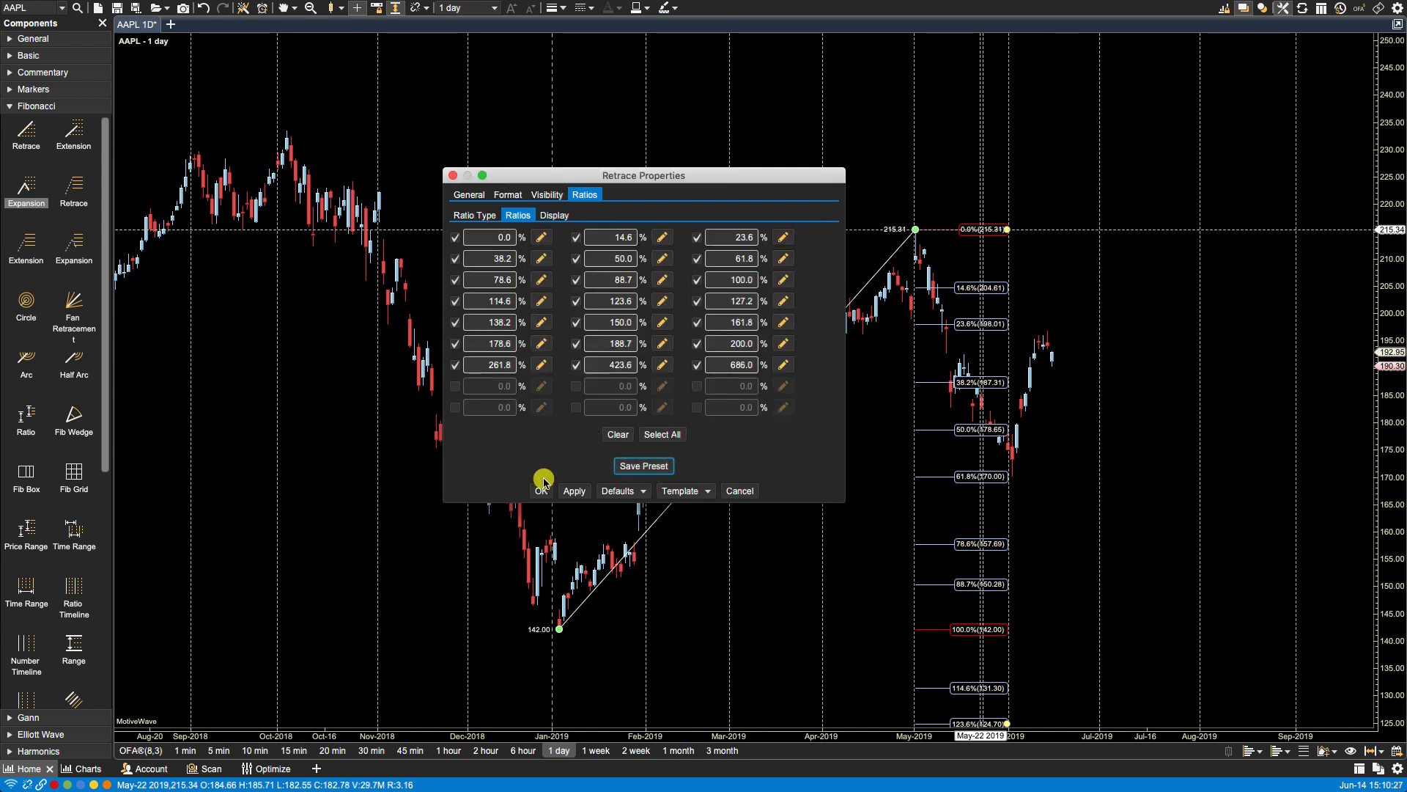
left_click(541, 491)
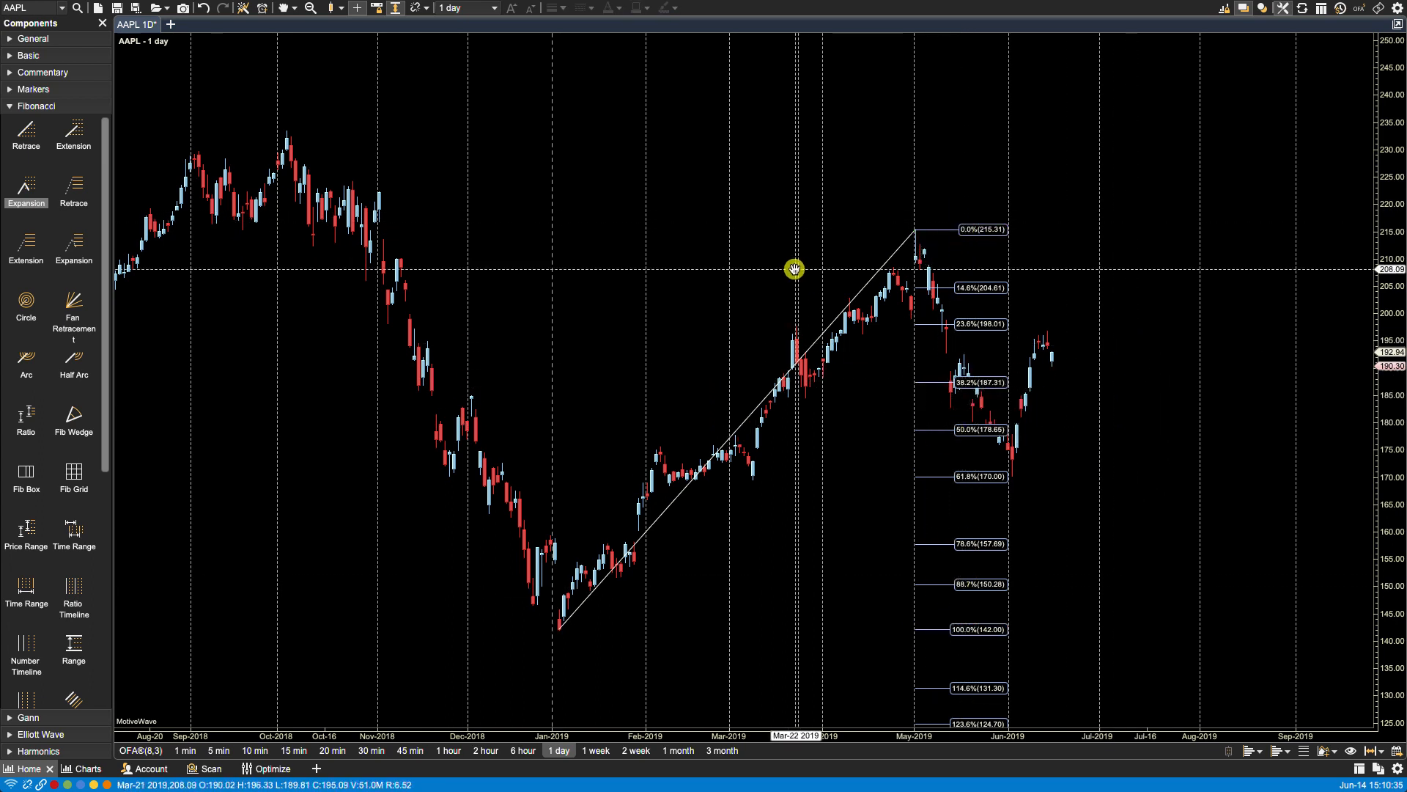
- Apply the 'My Preset' ratio preset to the retracement from a level's context menu
right_click(967, 289)
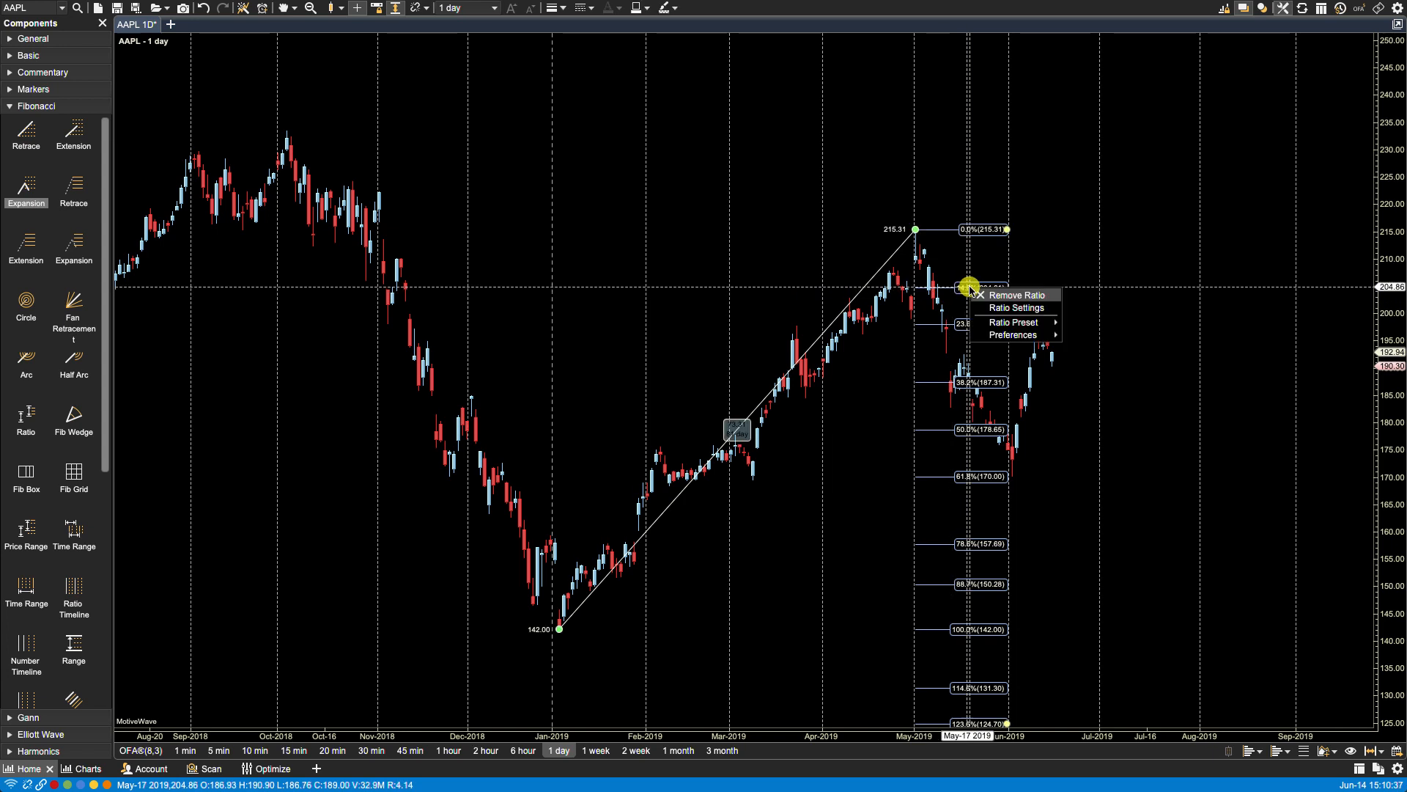
left_click(1016, 294)
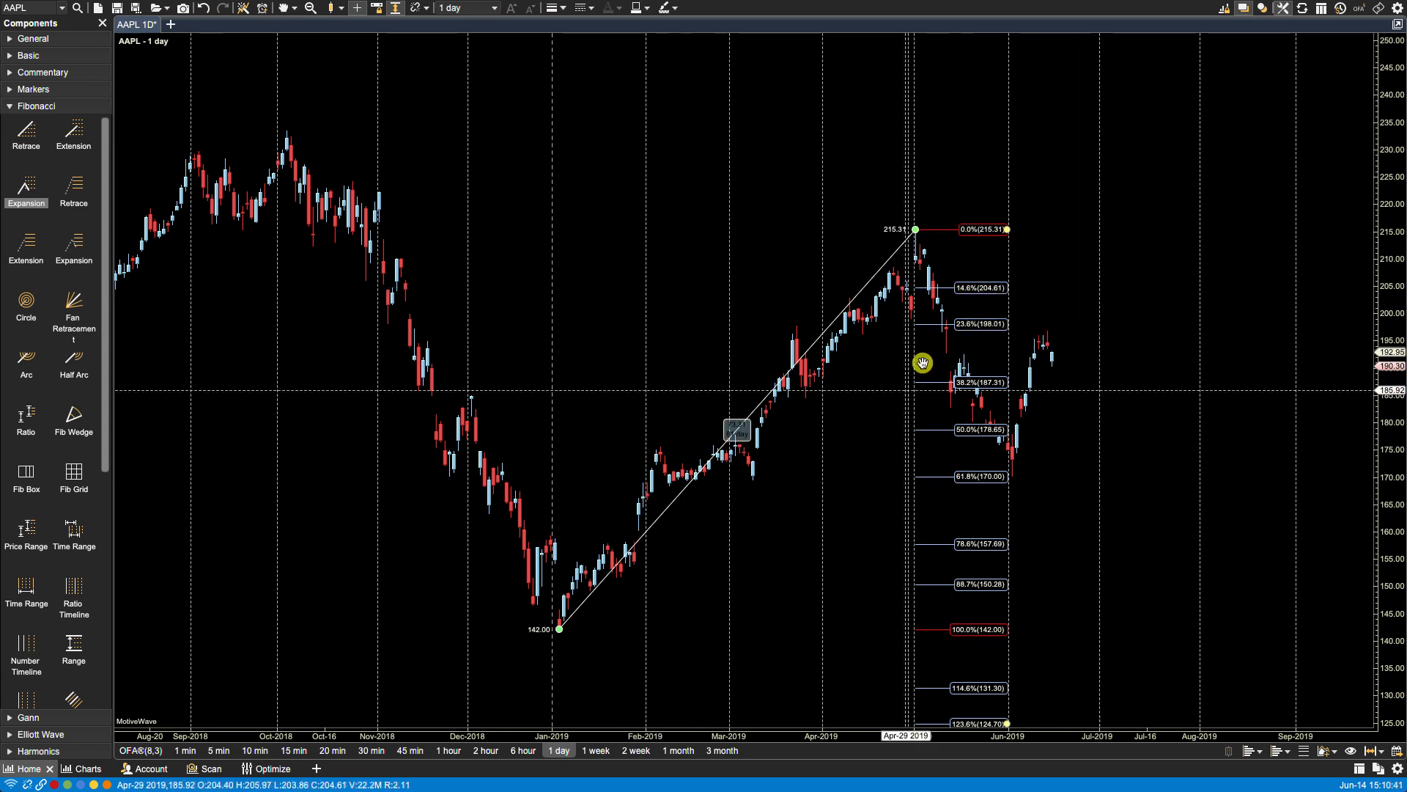
left_click_drag(922, 363, 990, 230)
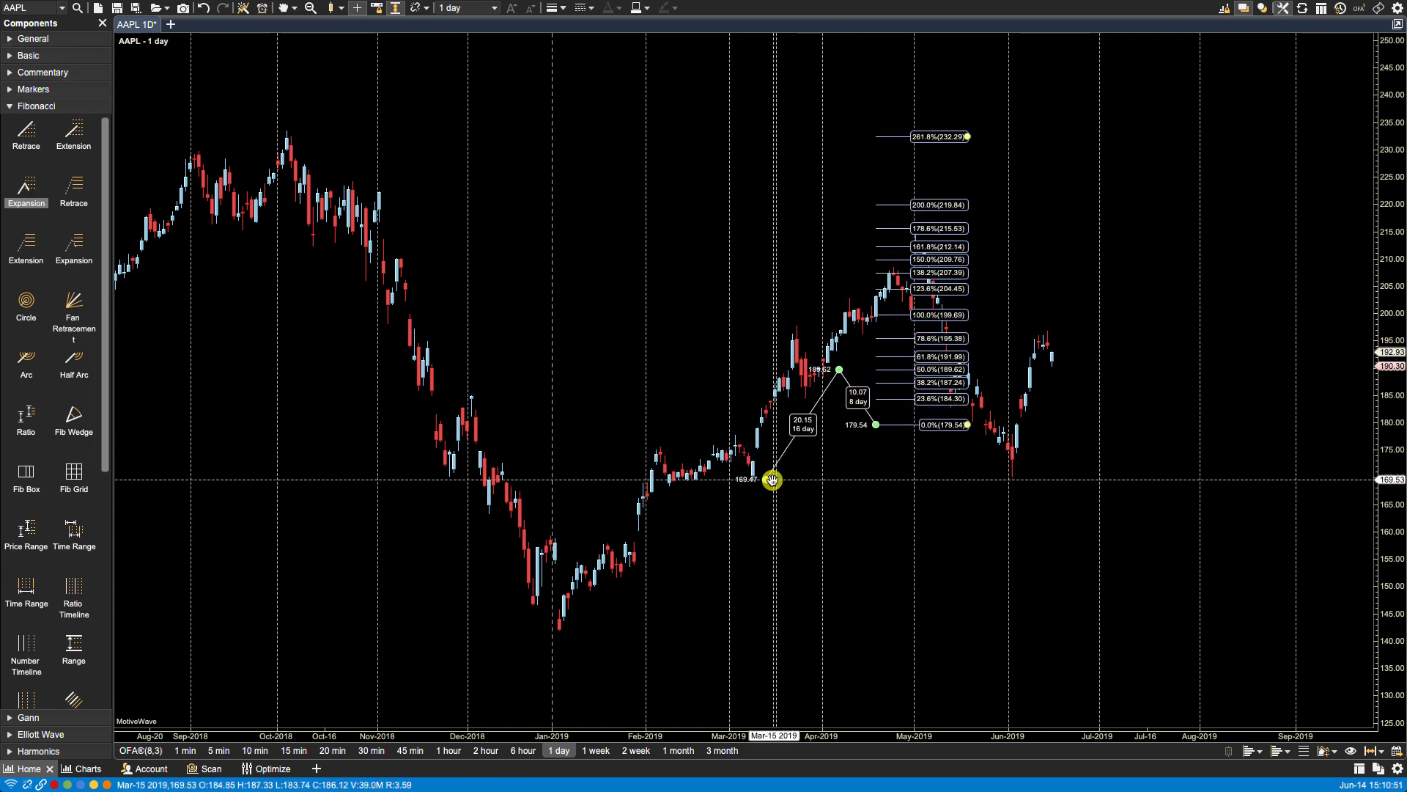
- Draw an expansion from the January low via the 215.31 high to the 170.27 low, and open its properties
left_click_drag(770, 480, 556, 624)
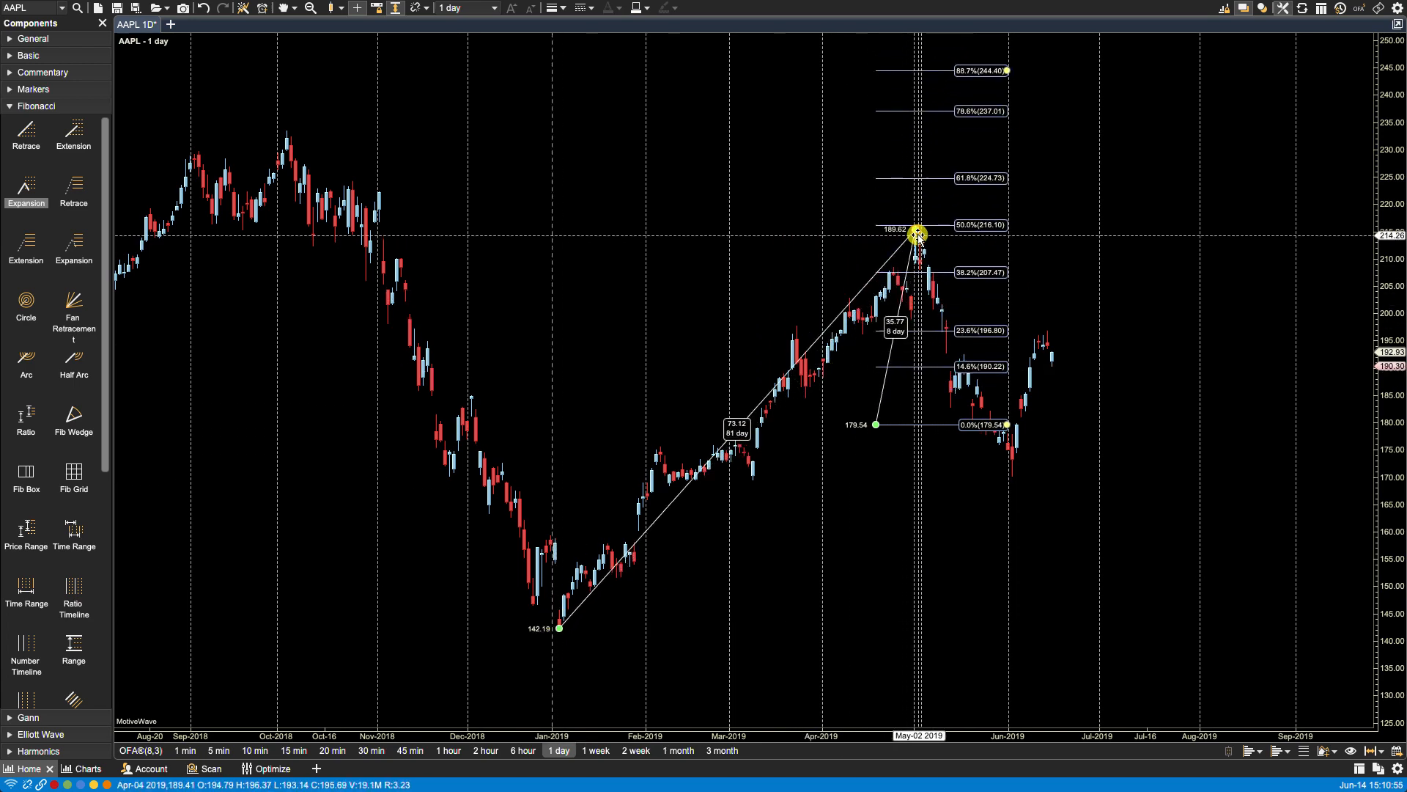
left_click_drag(917, 231, 1014, 474)
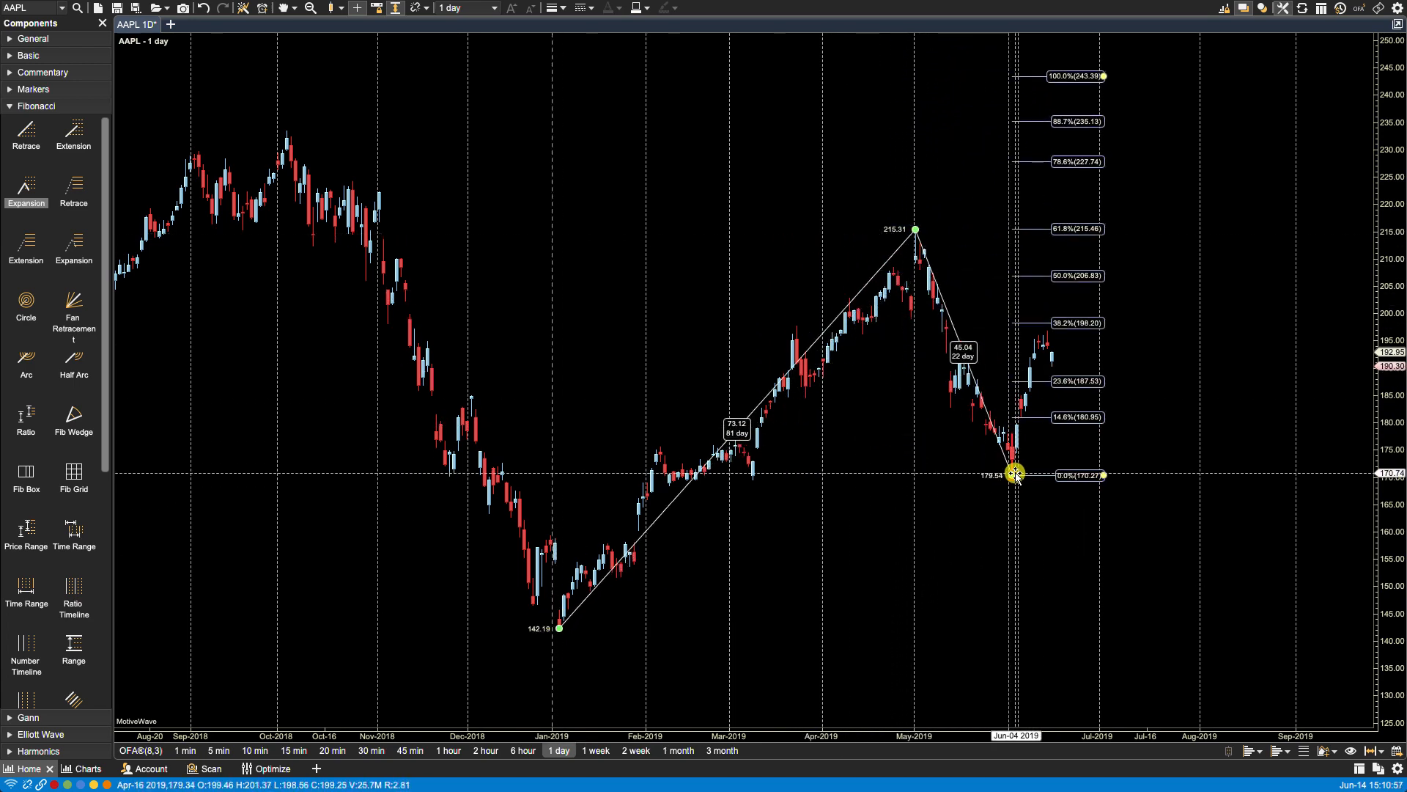
right_click(1080, 324)
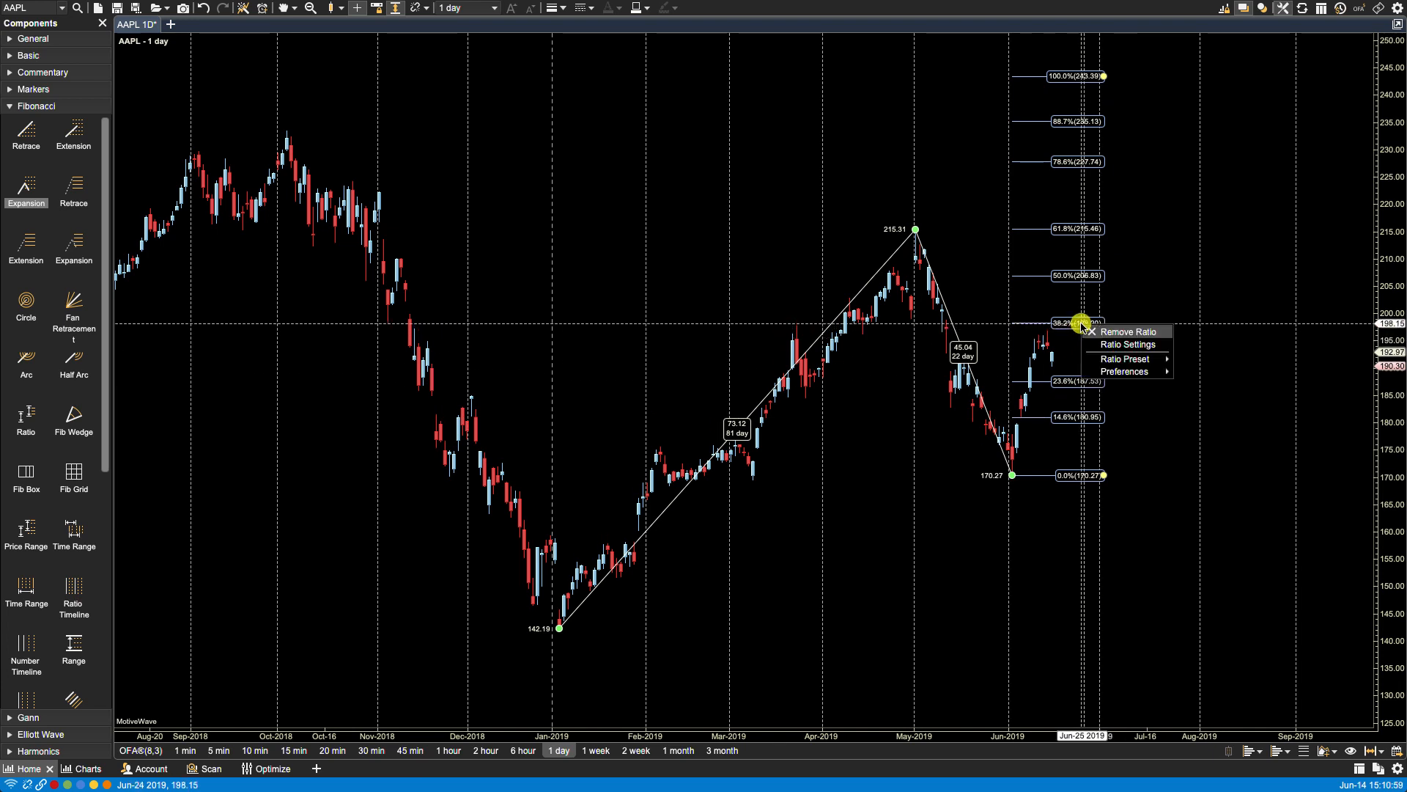
left_click(1124, 359)
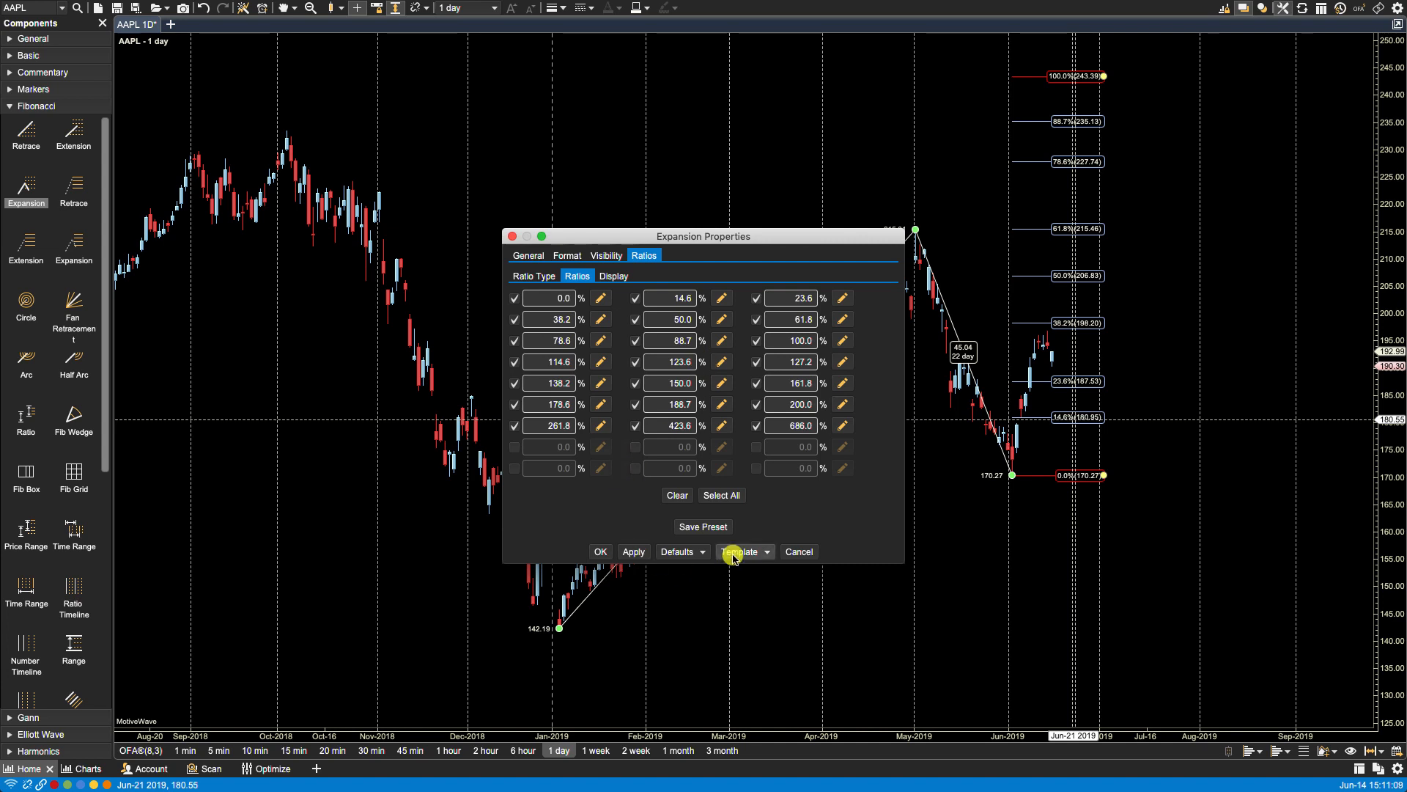
mouse_move(703, 526)
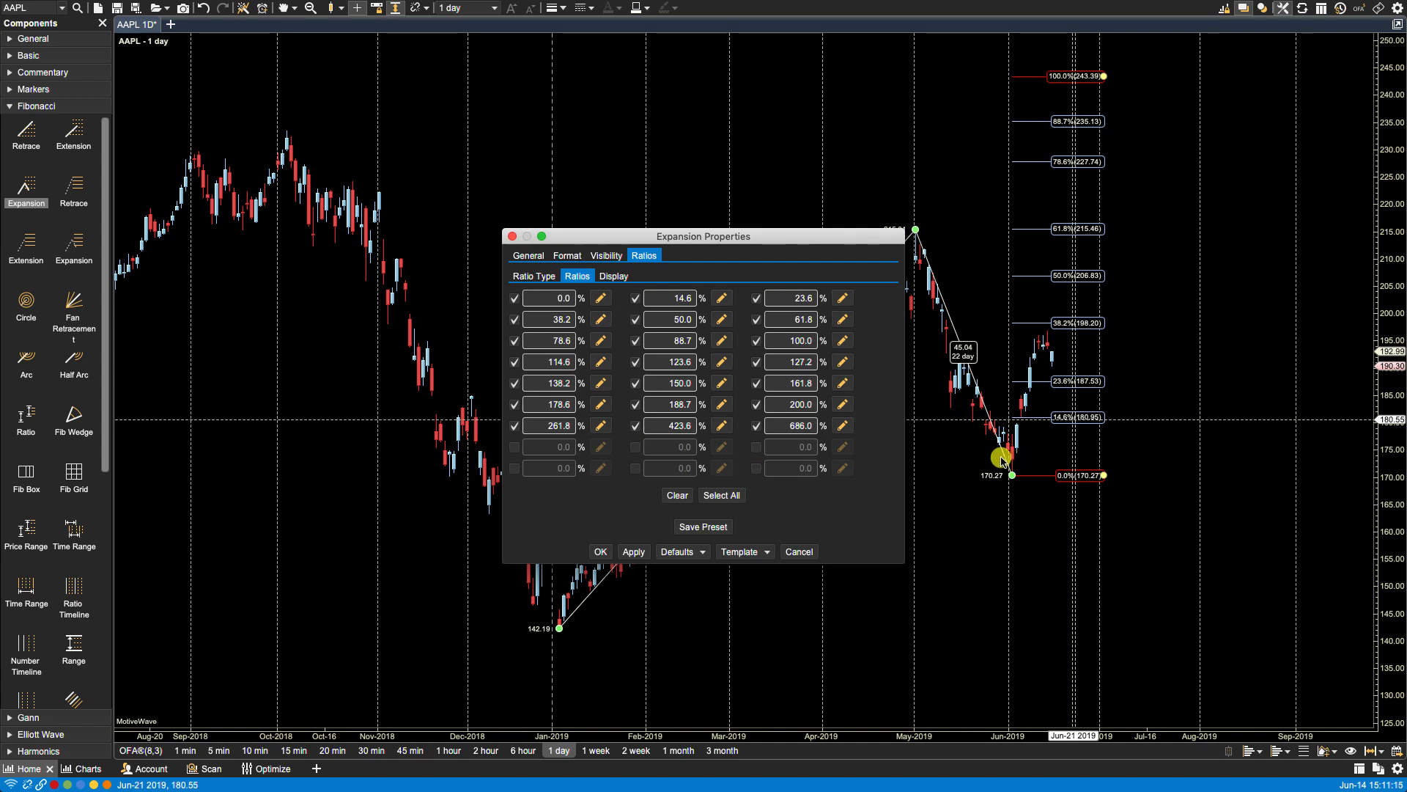
left_click(678, 551)
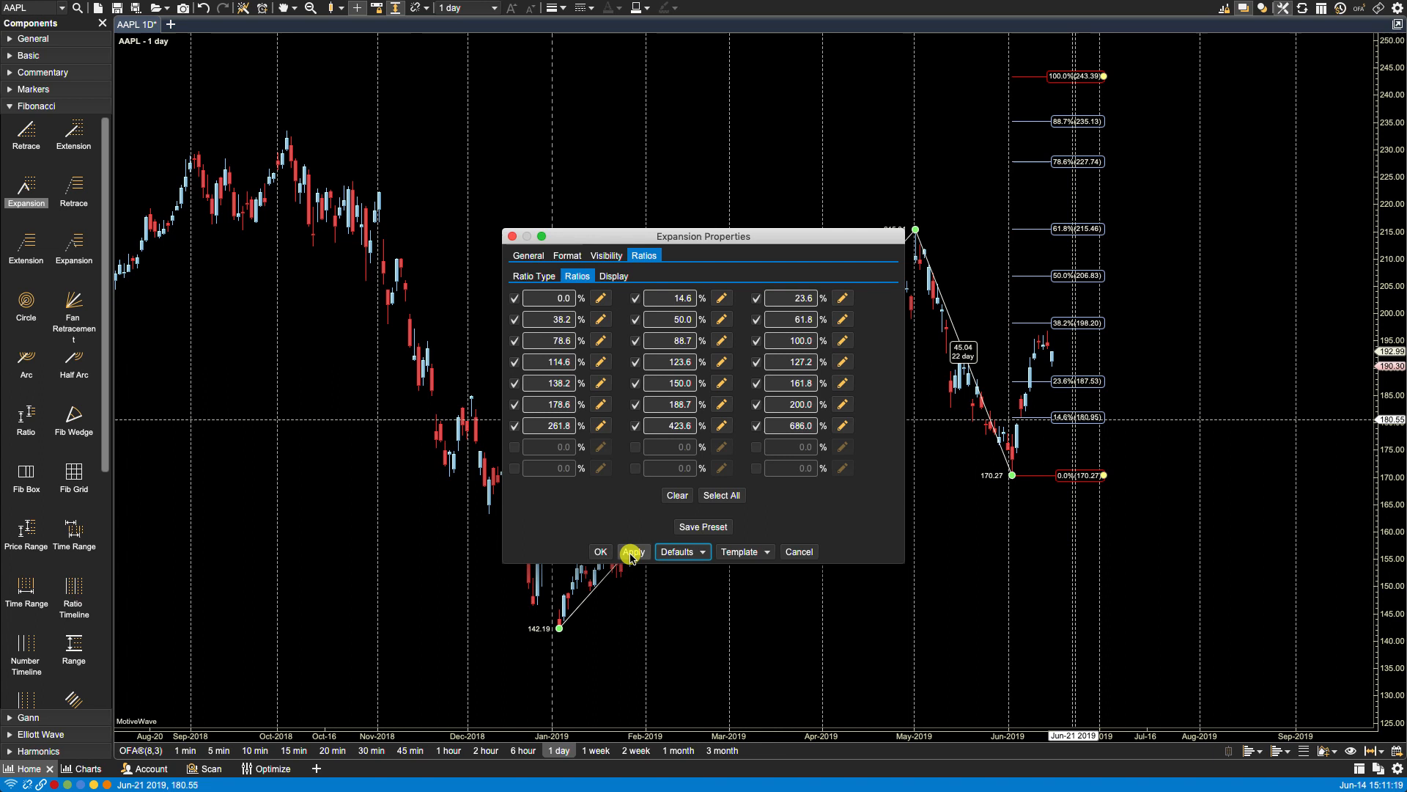
left_click(600, 551)
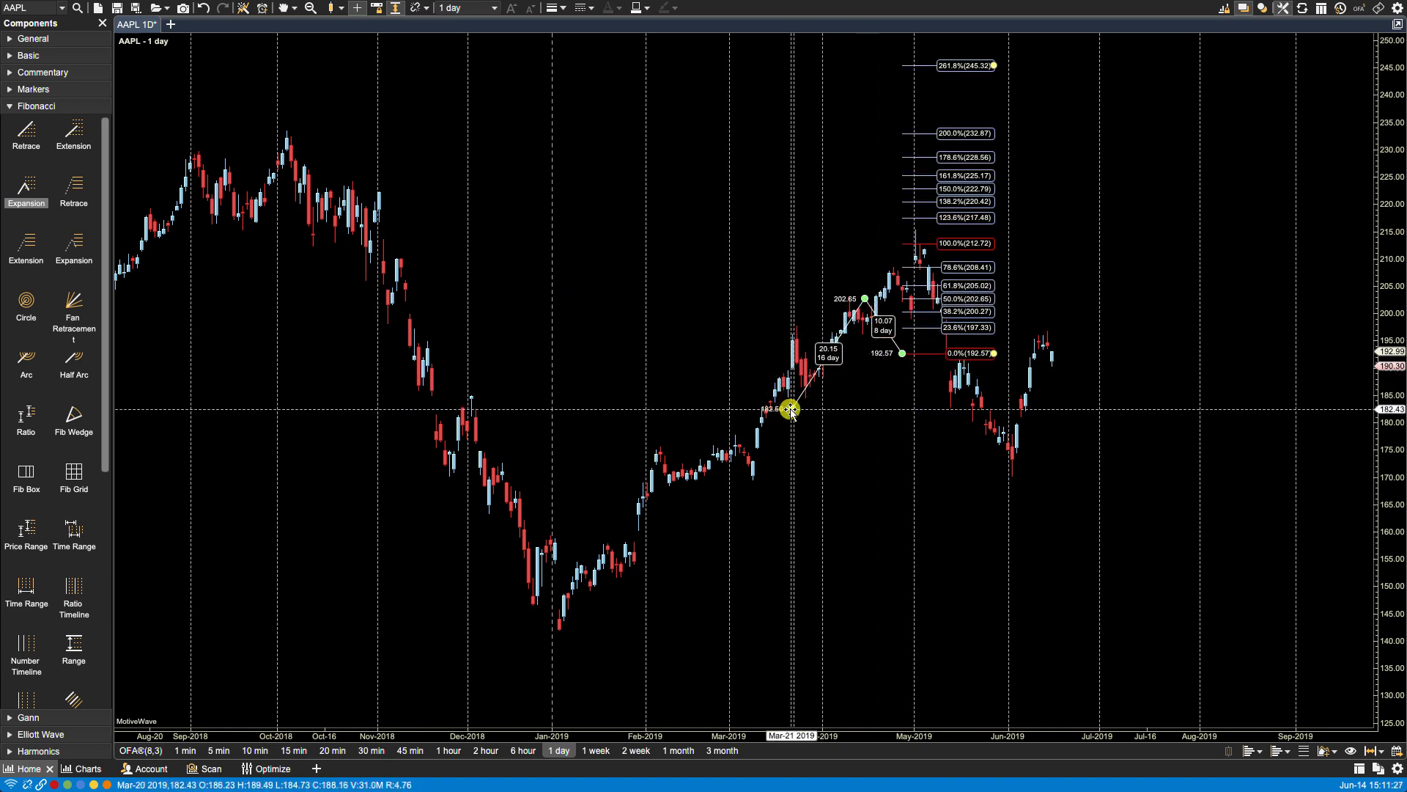
- Drag the Fibonacci expansion's points onto the spring 2019 price swing
left_click_drag(790, 409, 554, 627)
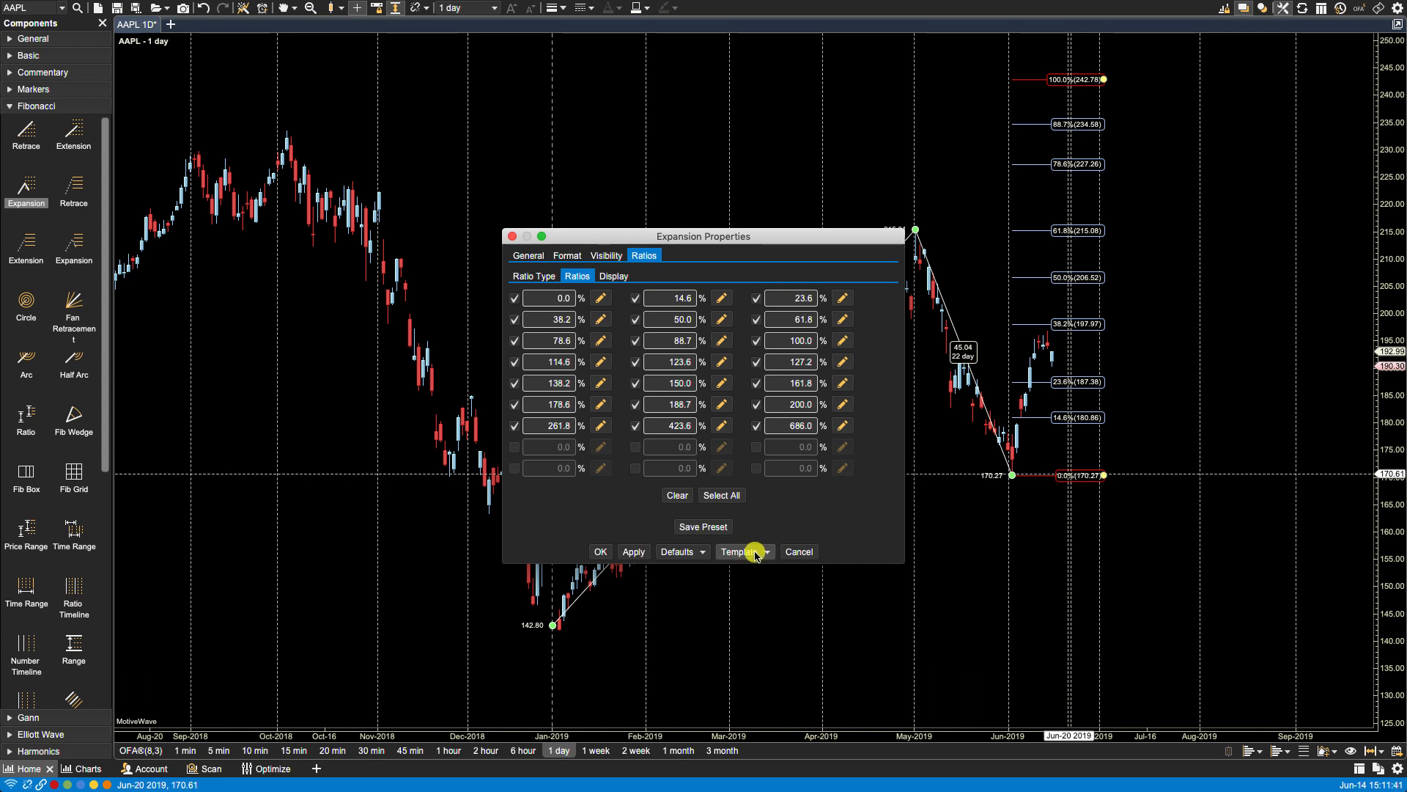
mouse_move(676, 551)
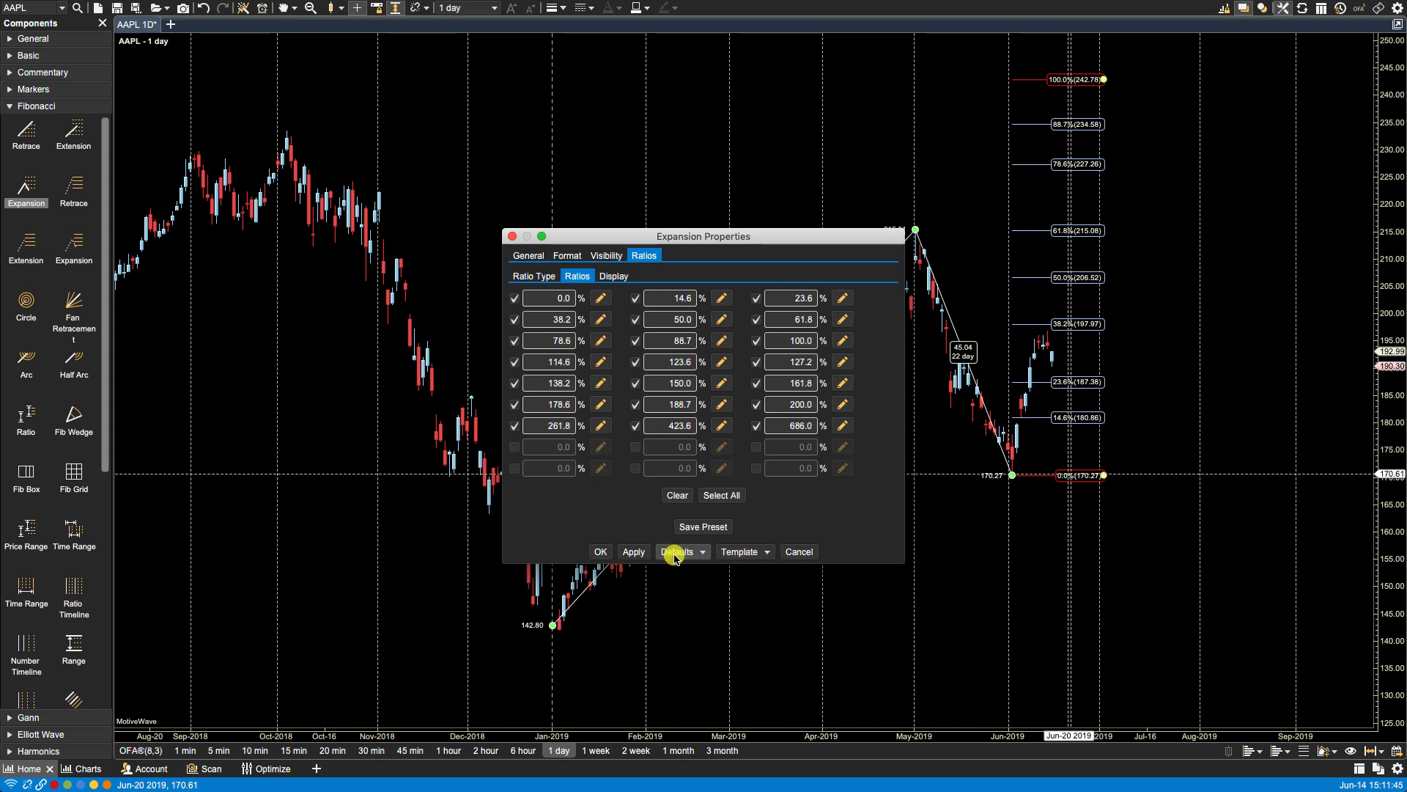
- Save the expansion's current settings as a template named 'Default Red'
left_click(744, 551)
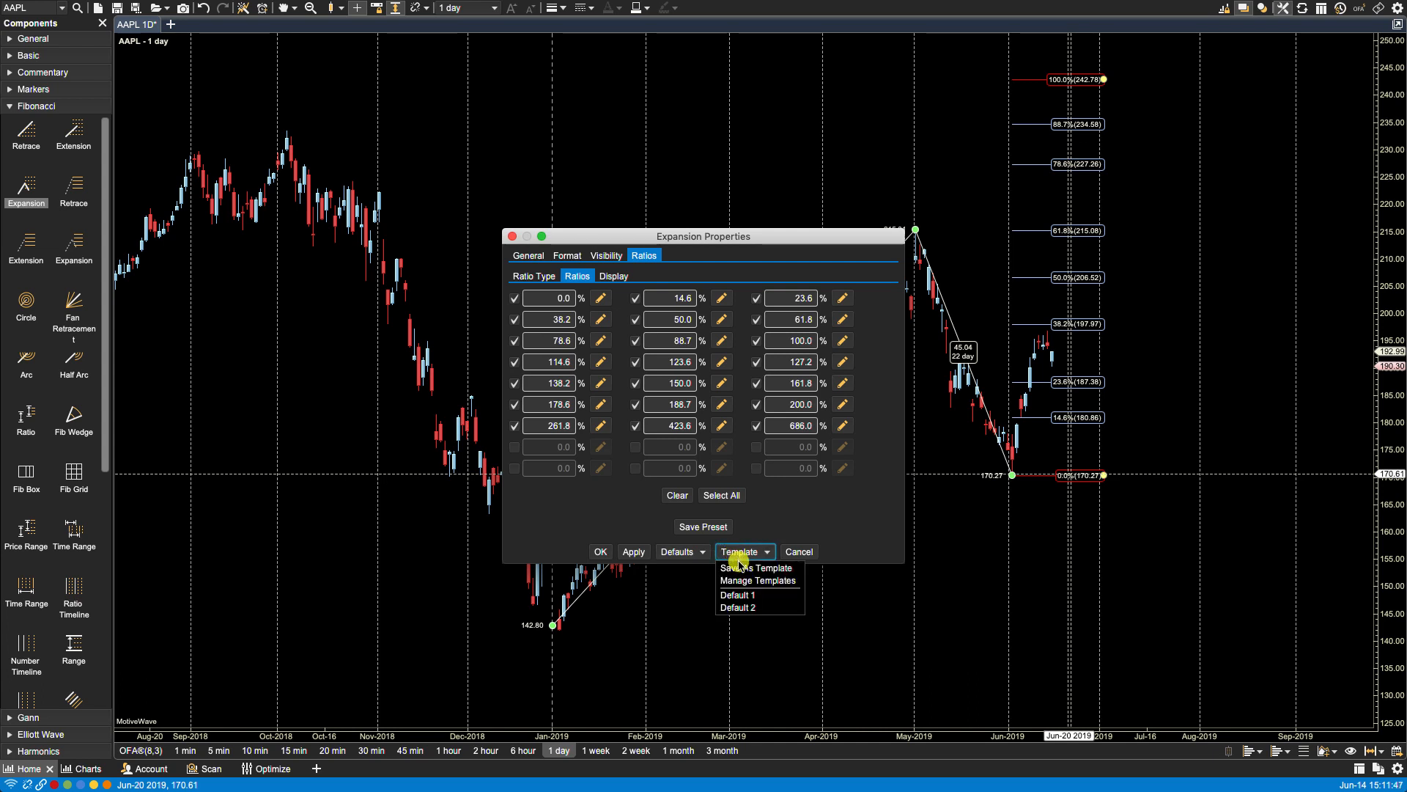
left_click(756, 568)
type("Default Red")
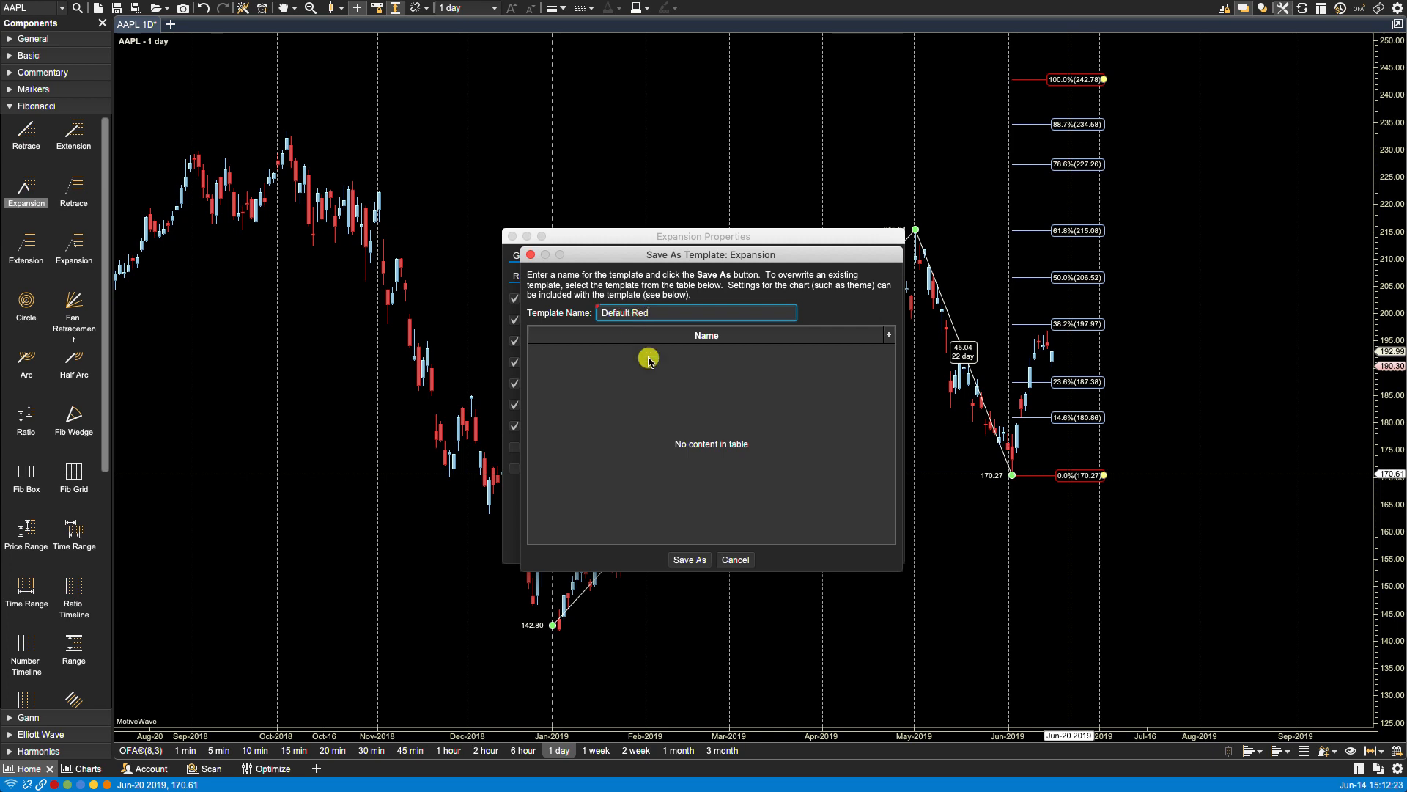
left_click(735, 559)
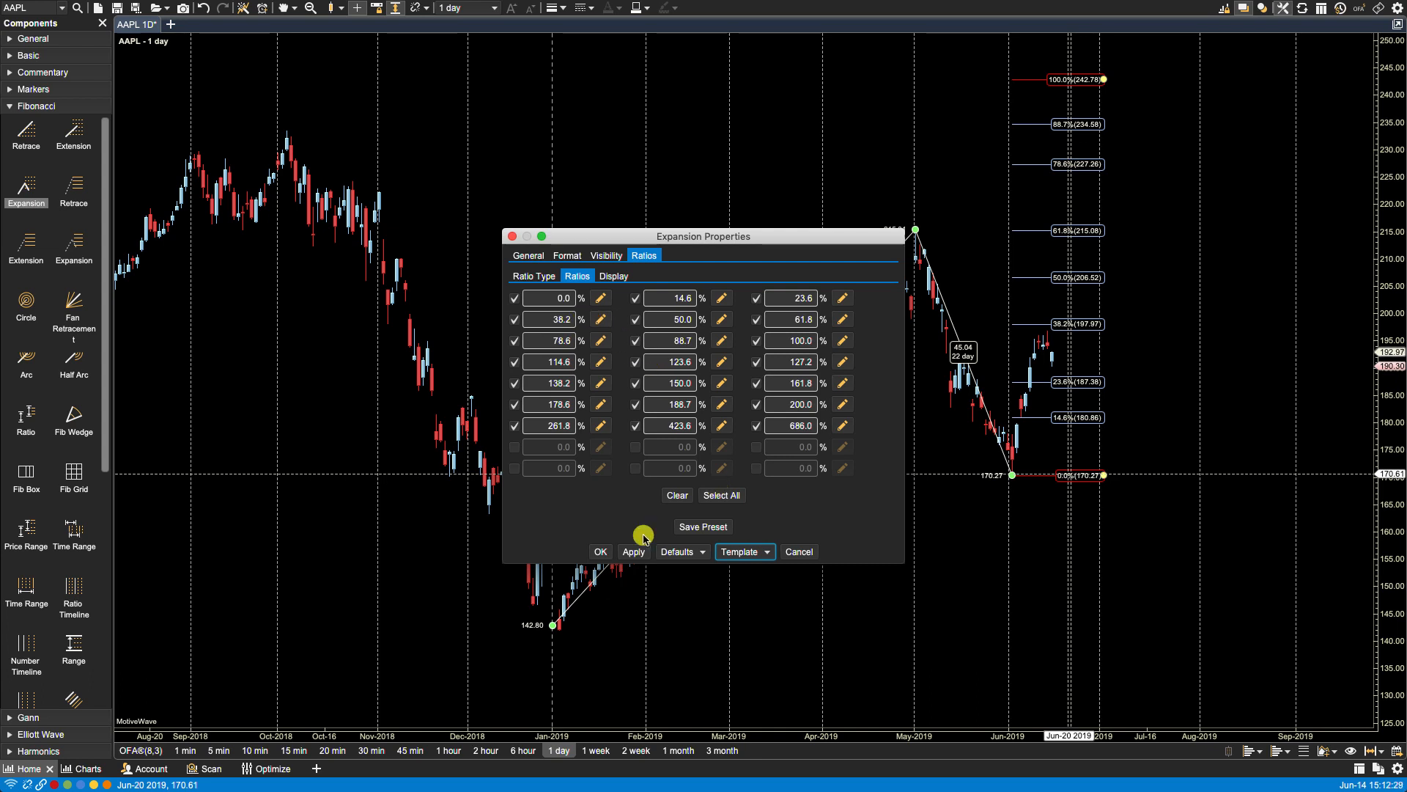
- Change the expansion's 0% and 100% ratio lines to yellow and apply
left_click(601, 297)
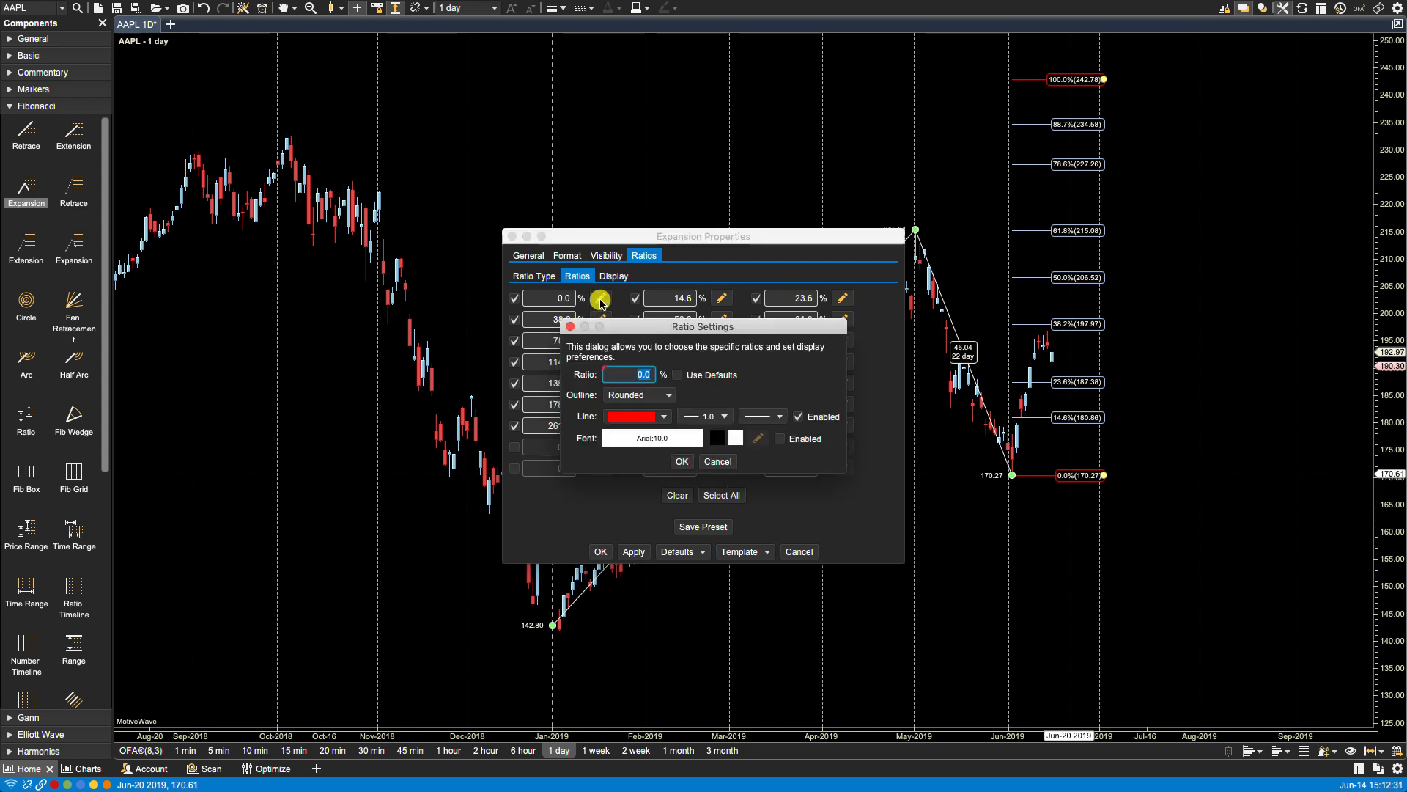
left_click(633, 416)
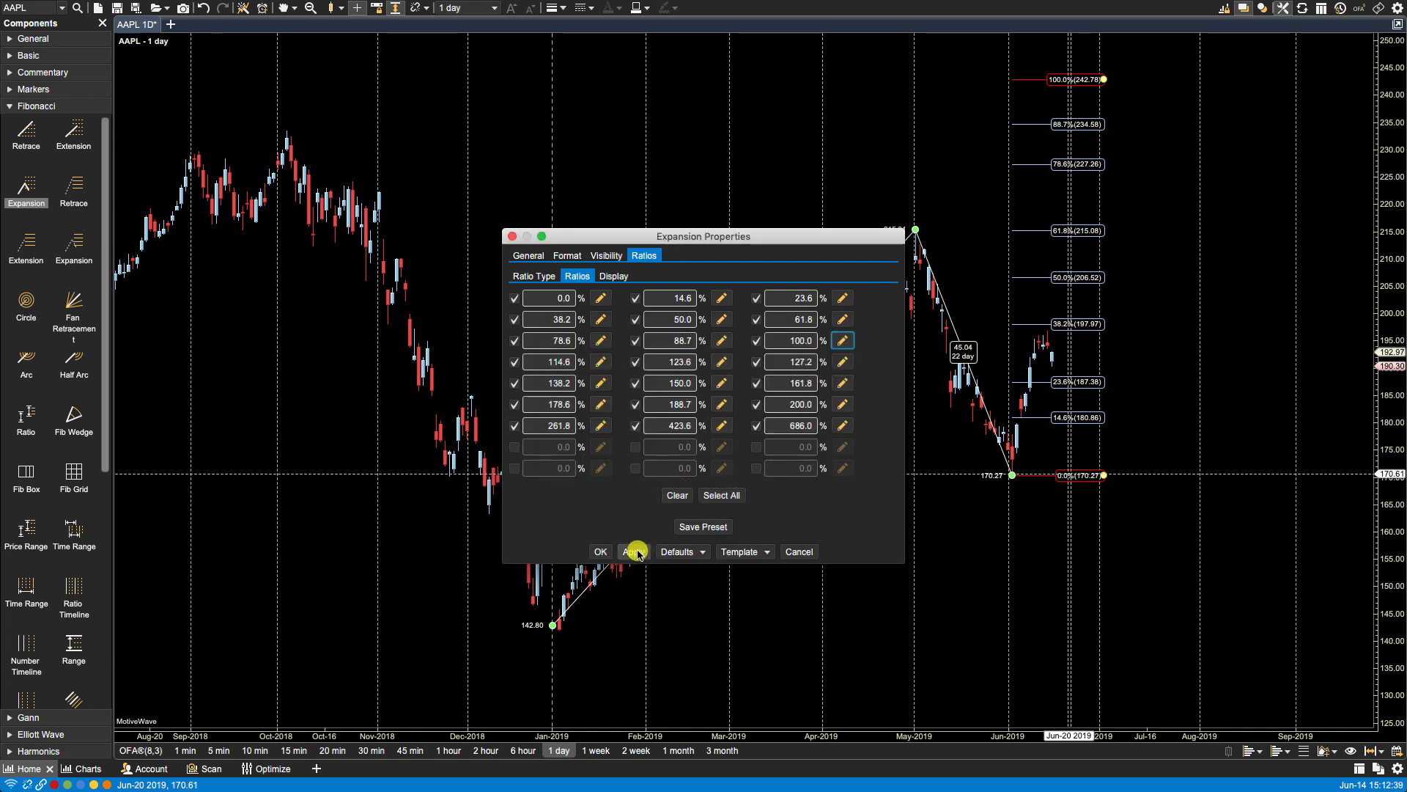
left_click(743, 551)
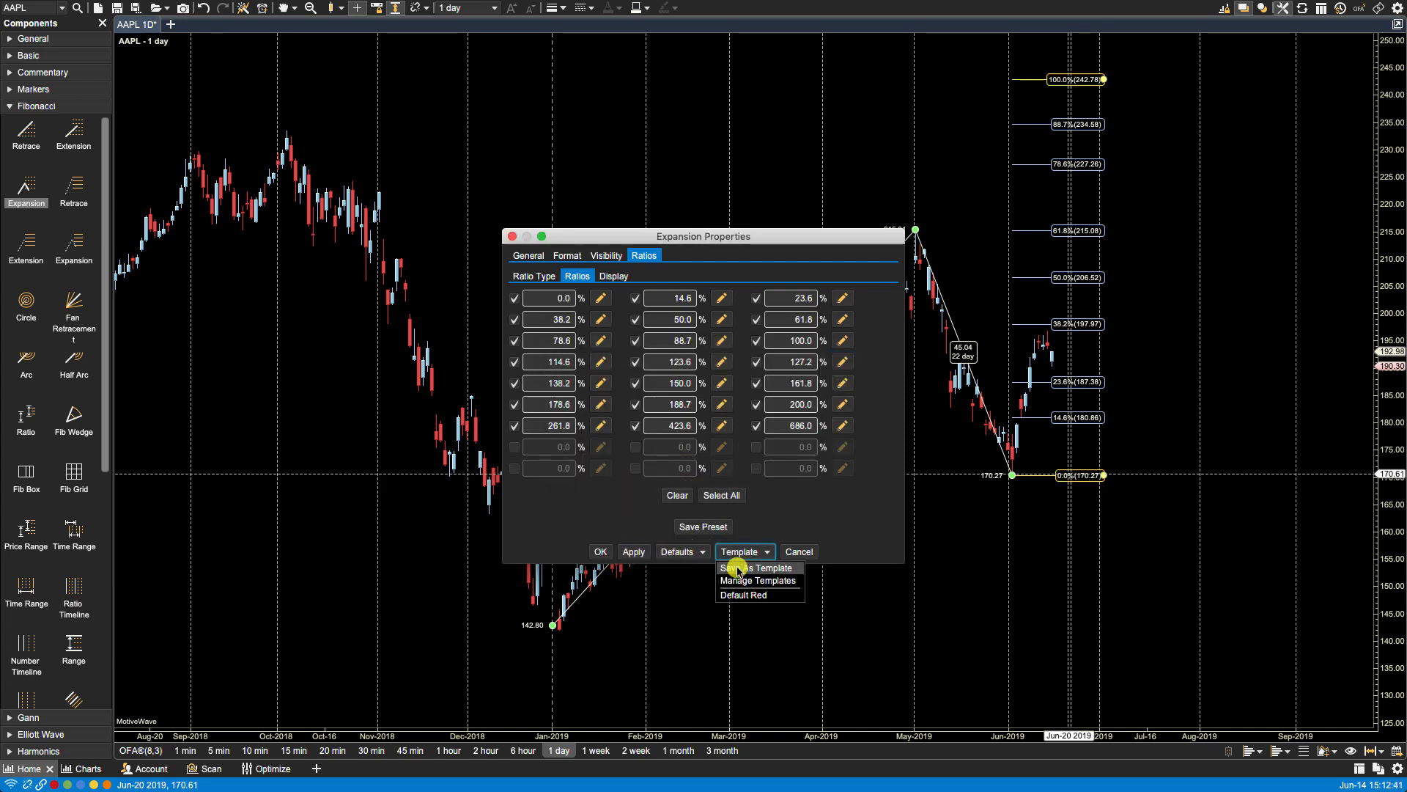
- Save these settings as template 'Default Yellow' and close the properties
left_click(757, 567)
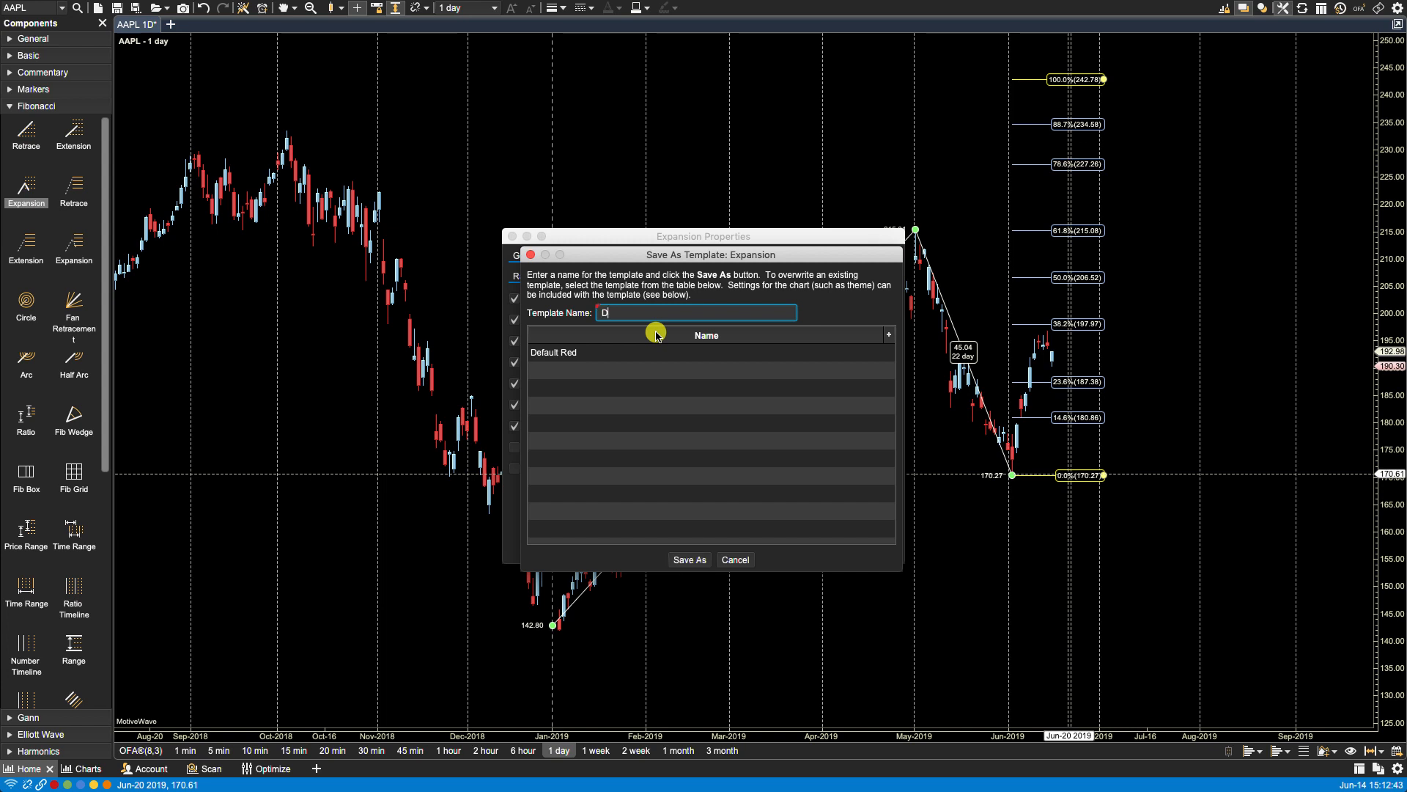
type("efault Yellow")
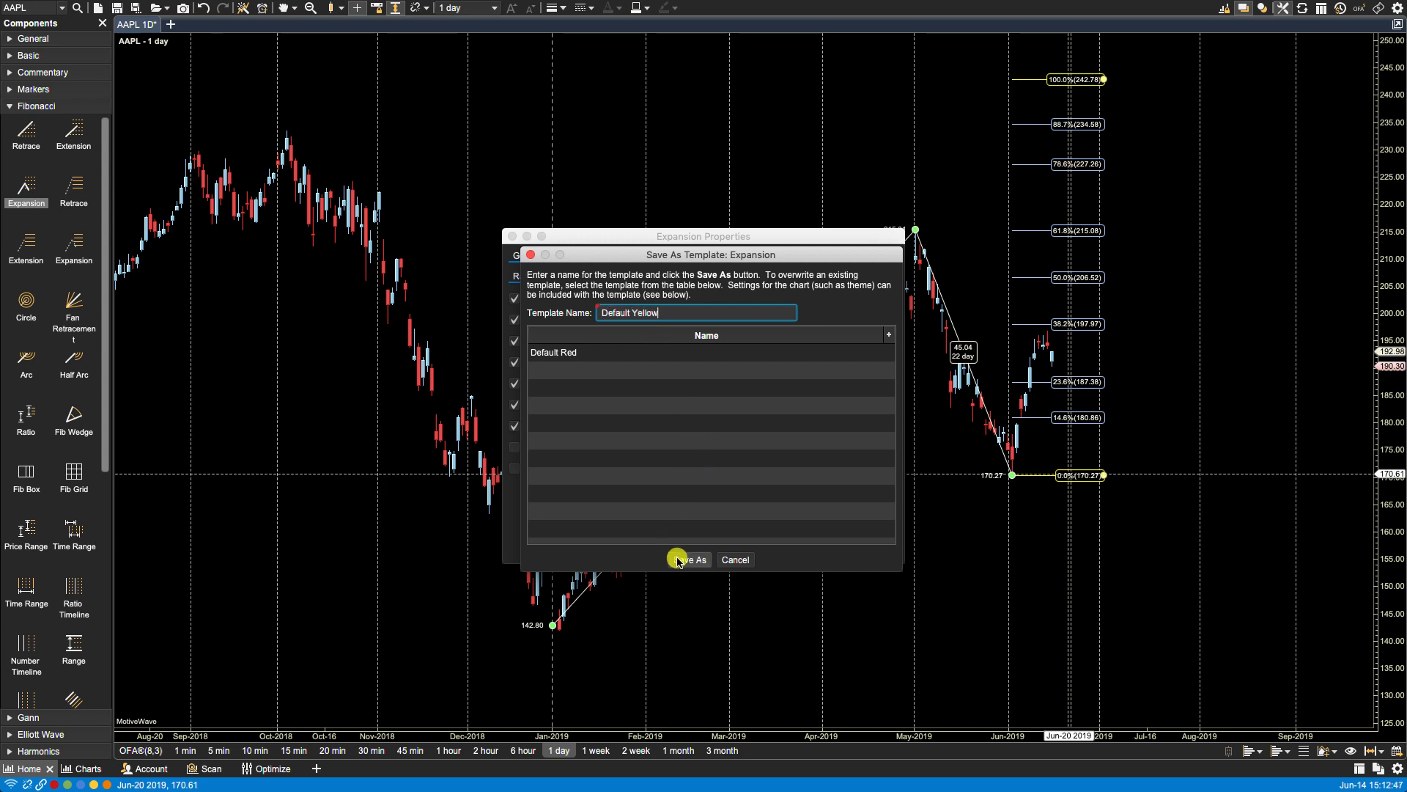
left_click(690, 560)
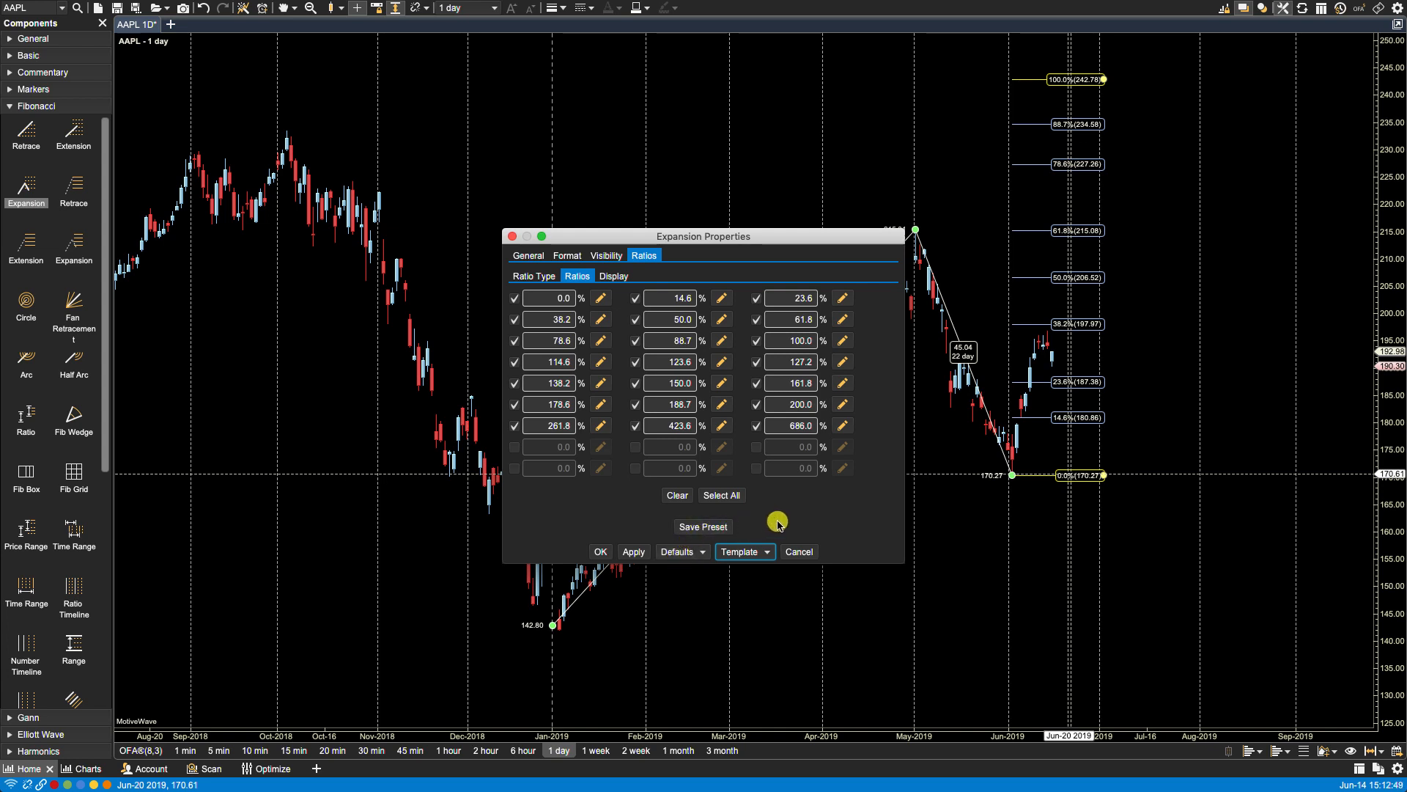
left_click(768, 551)
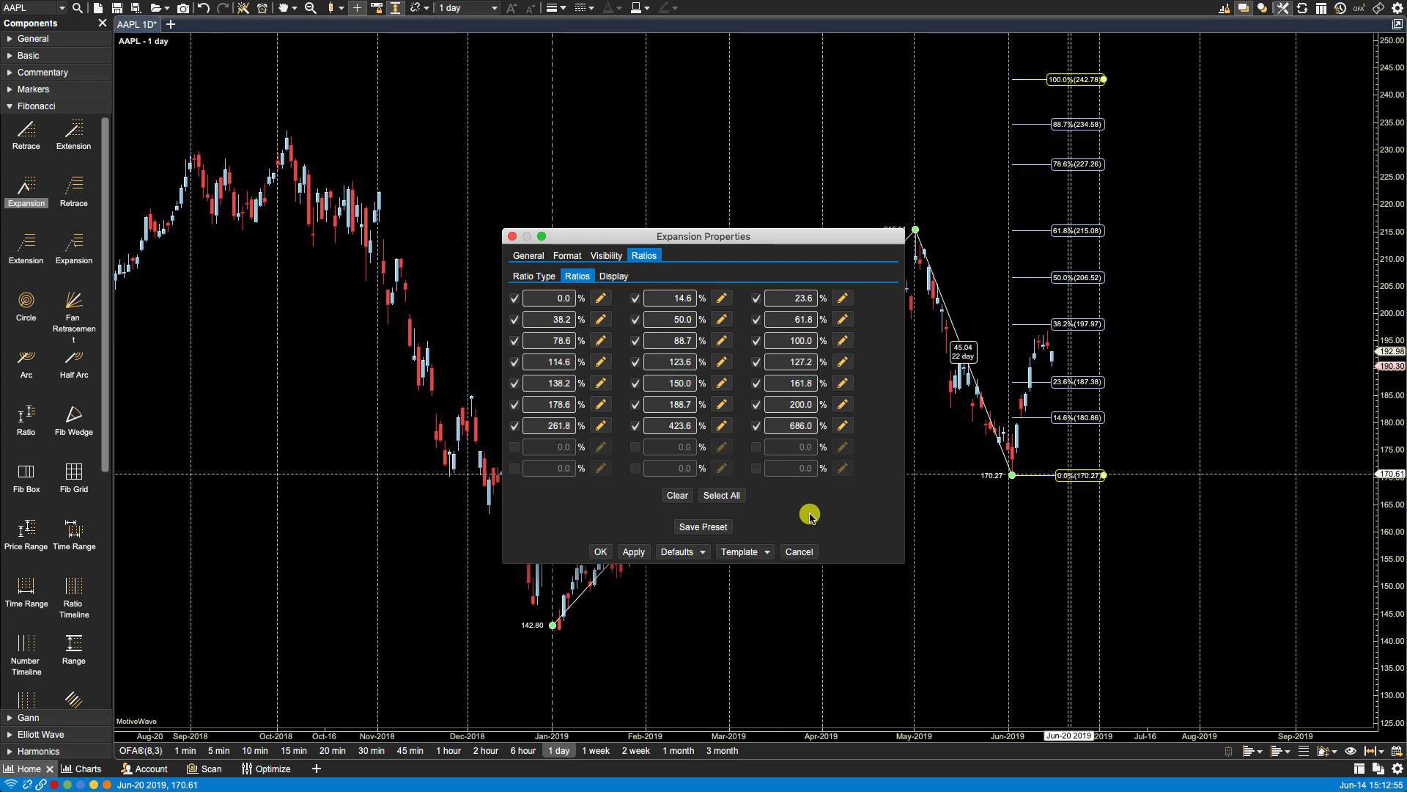
mouse_move(736, 357)
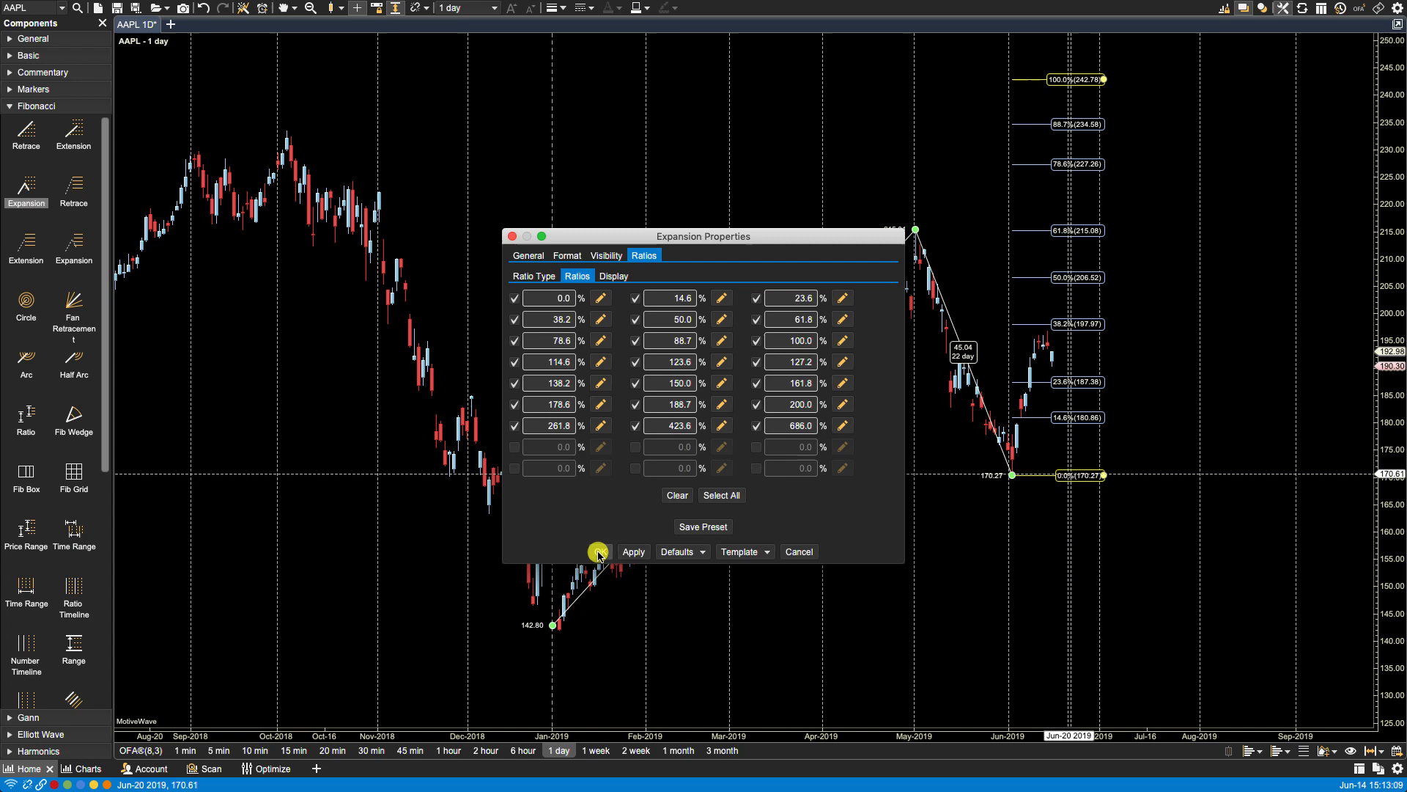
left_click(598, 551)
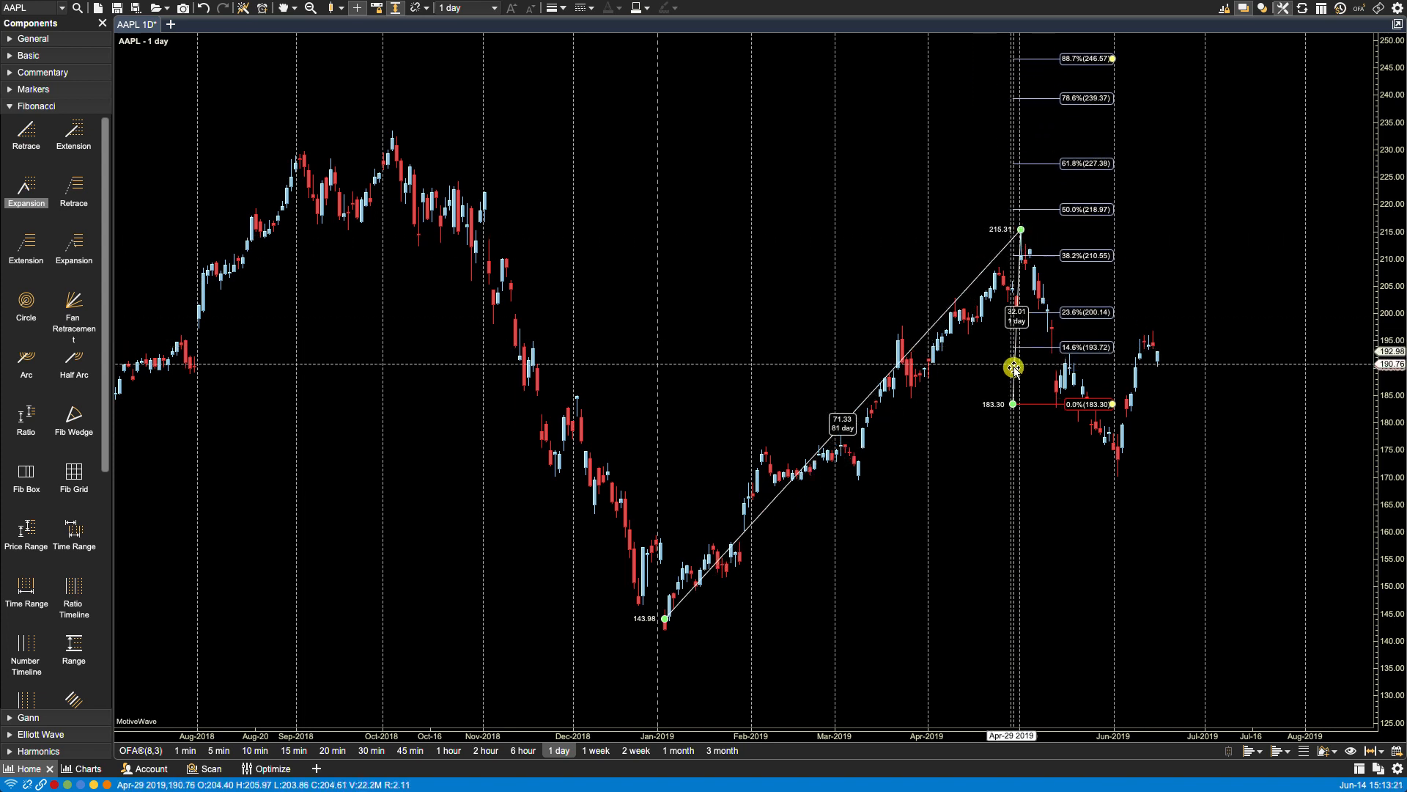
- Draw an expansion over the January low, May high and June low using the Default Yellow template
left_click_drag(1012, 367, 1164, 468)
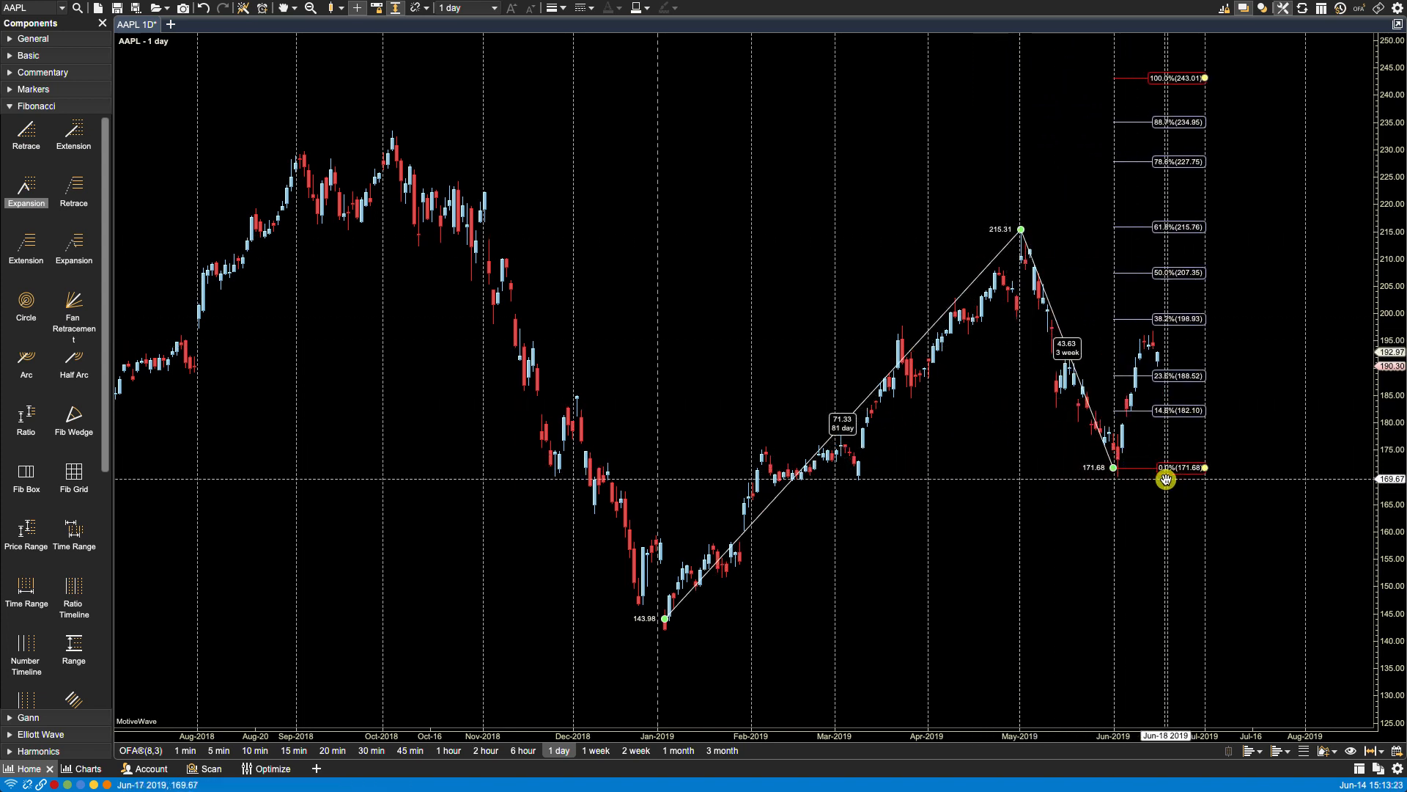
left_click_drag(1167, 479, 1113, 475)
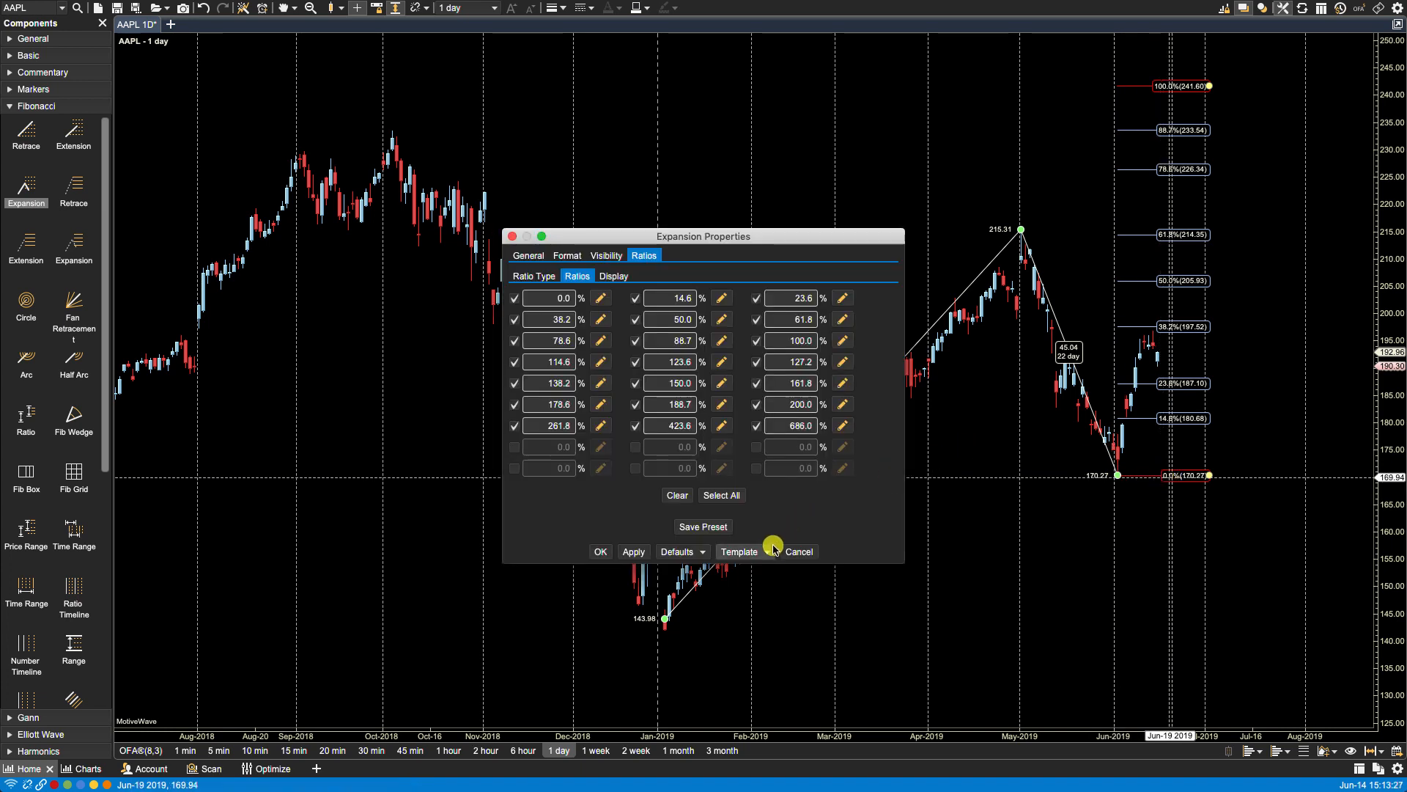
left_click(740, 551)
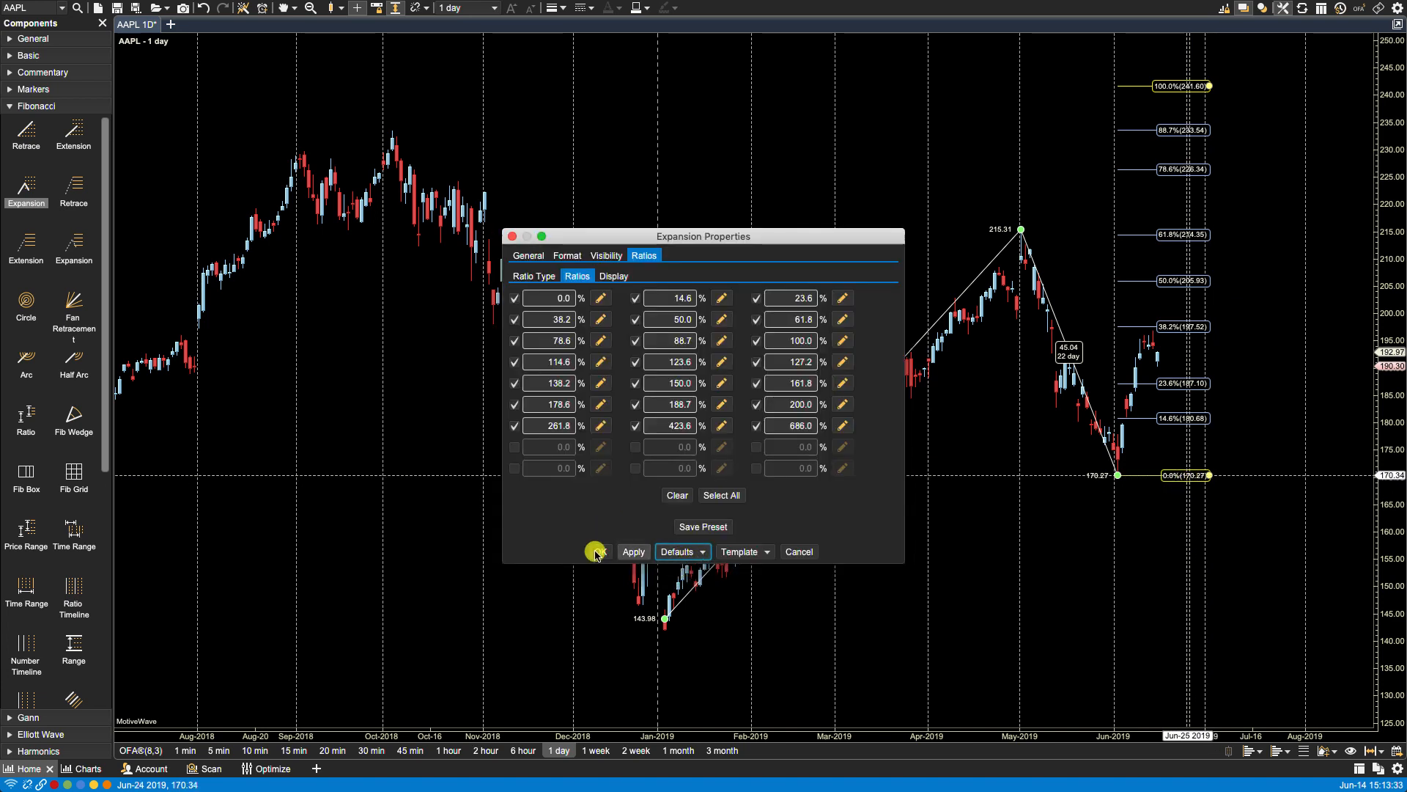
left_click(632, 552)
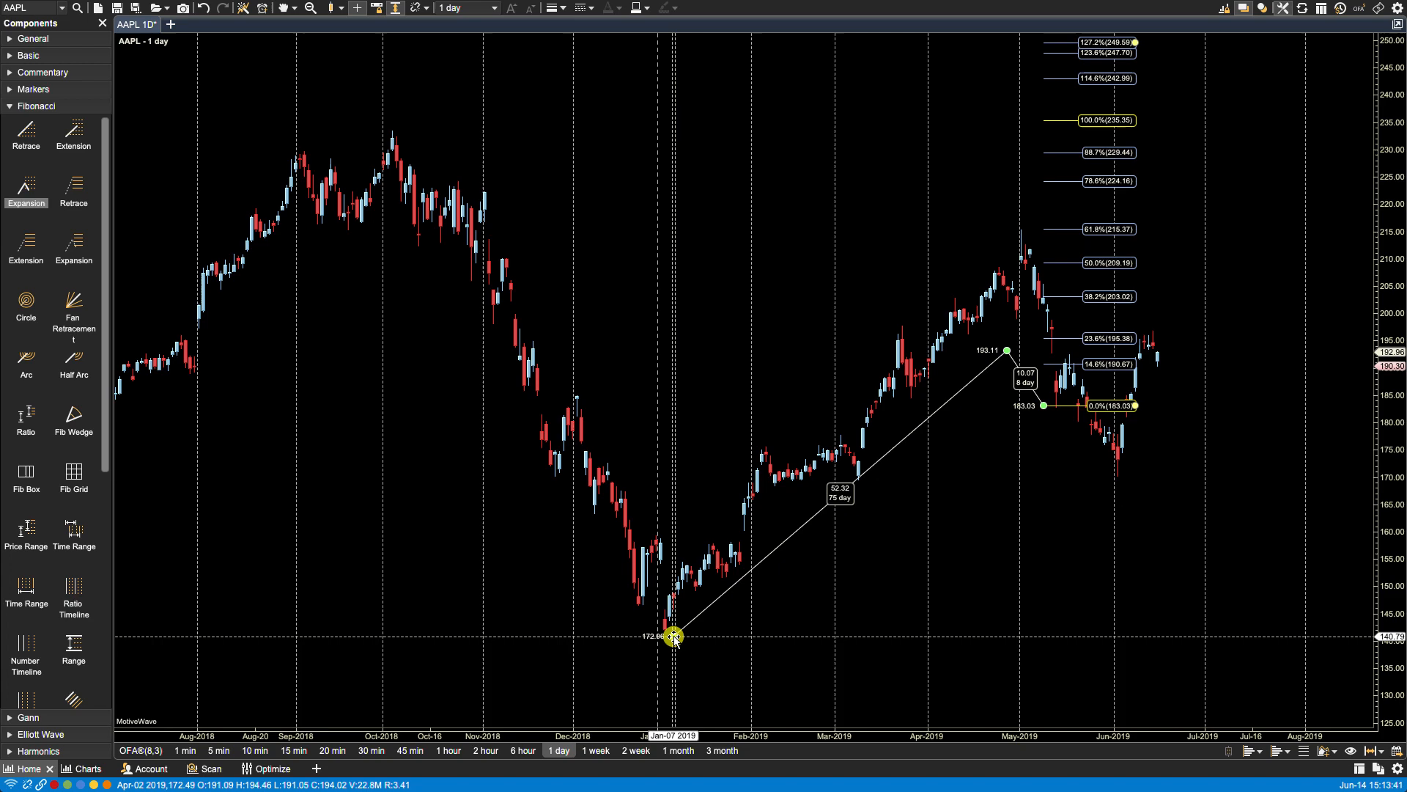
- Drag an expansion from the 142.00 January low through 215.31 down to the 170.27 June low
left_click_drag(673, 635, 1008, 341)
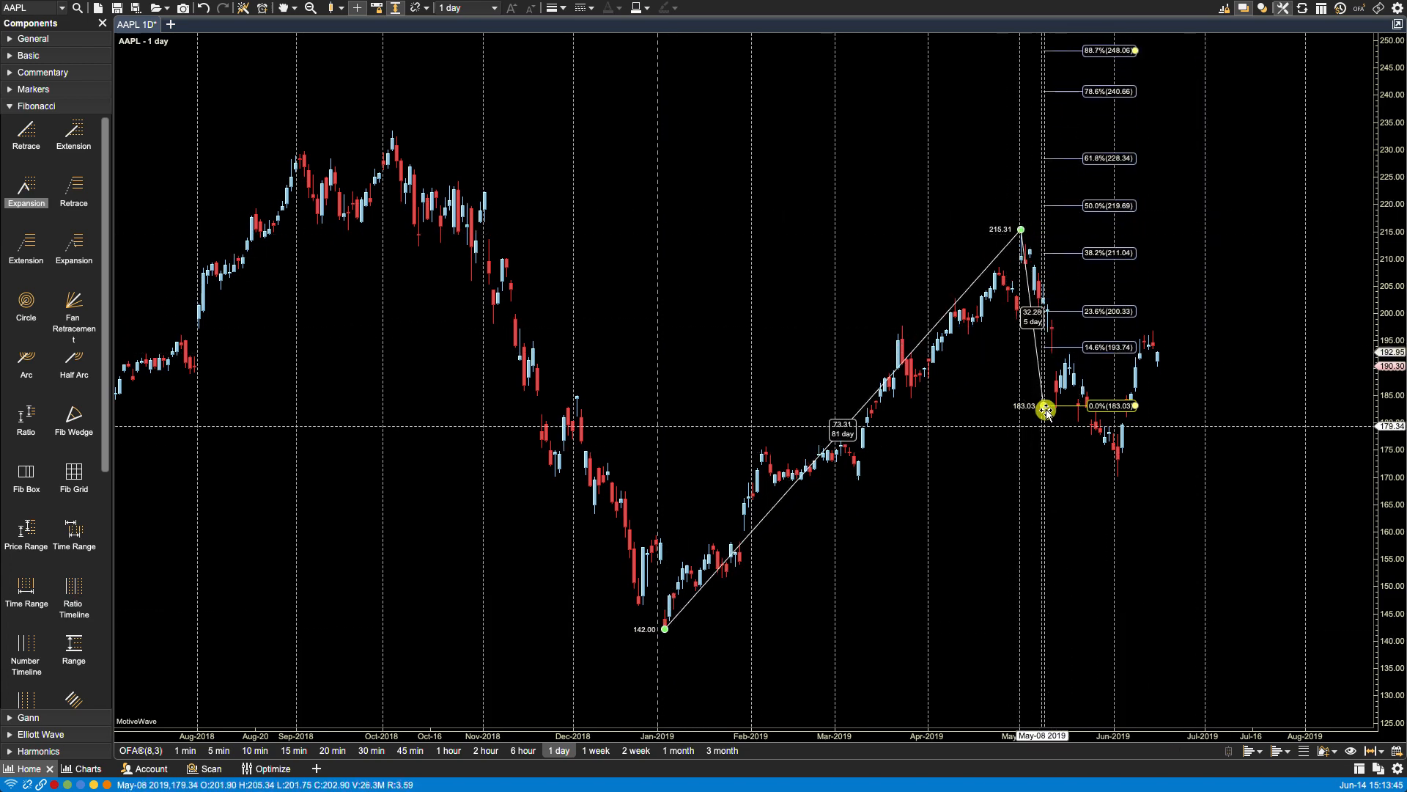
left_click_drag(1046, 412, 1117, 475)
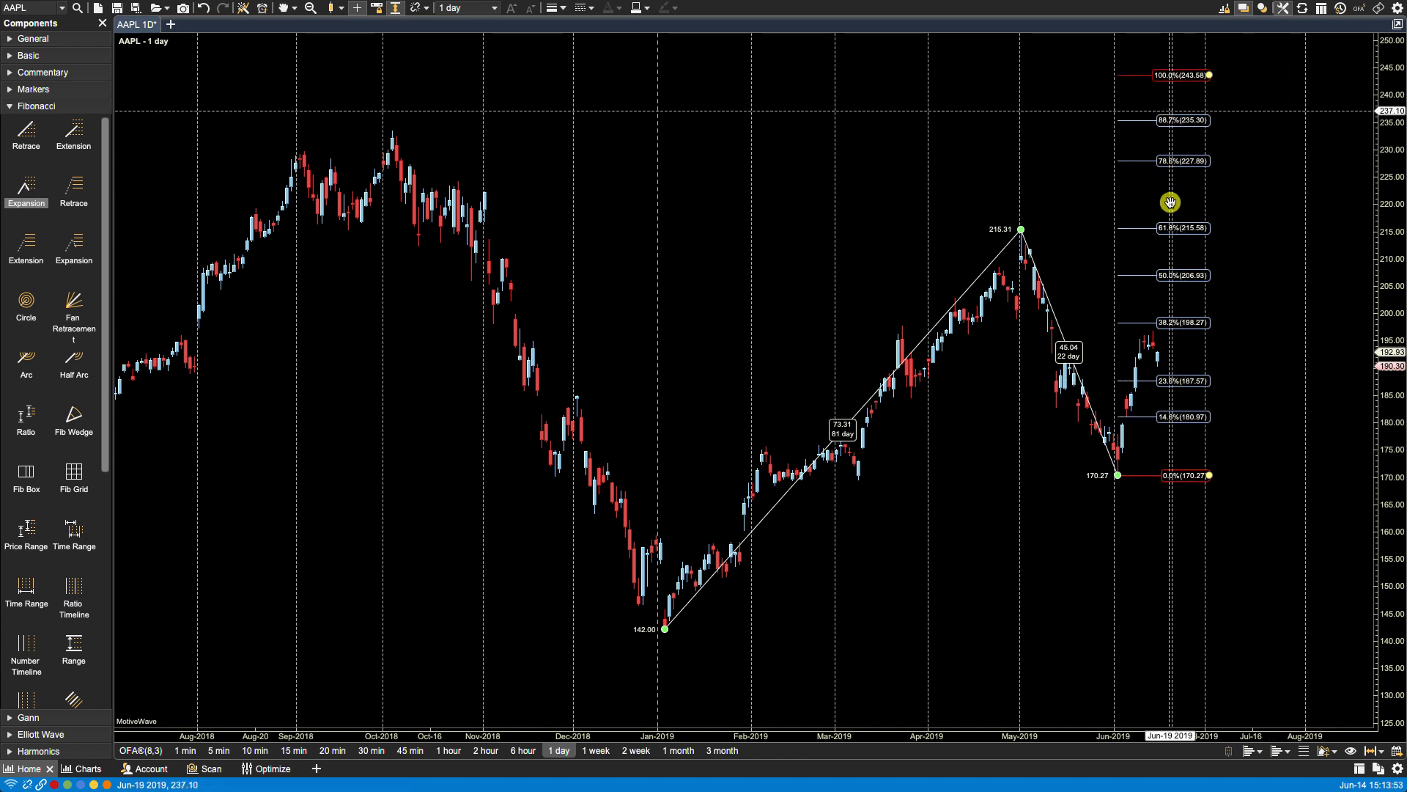
left_click_drag(1170, 201, 1011, 640)
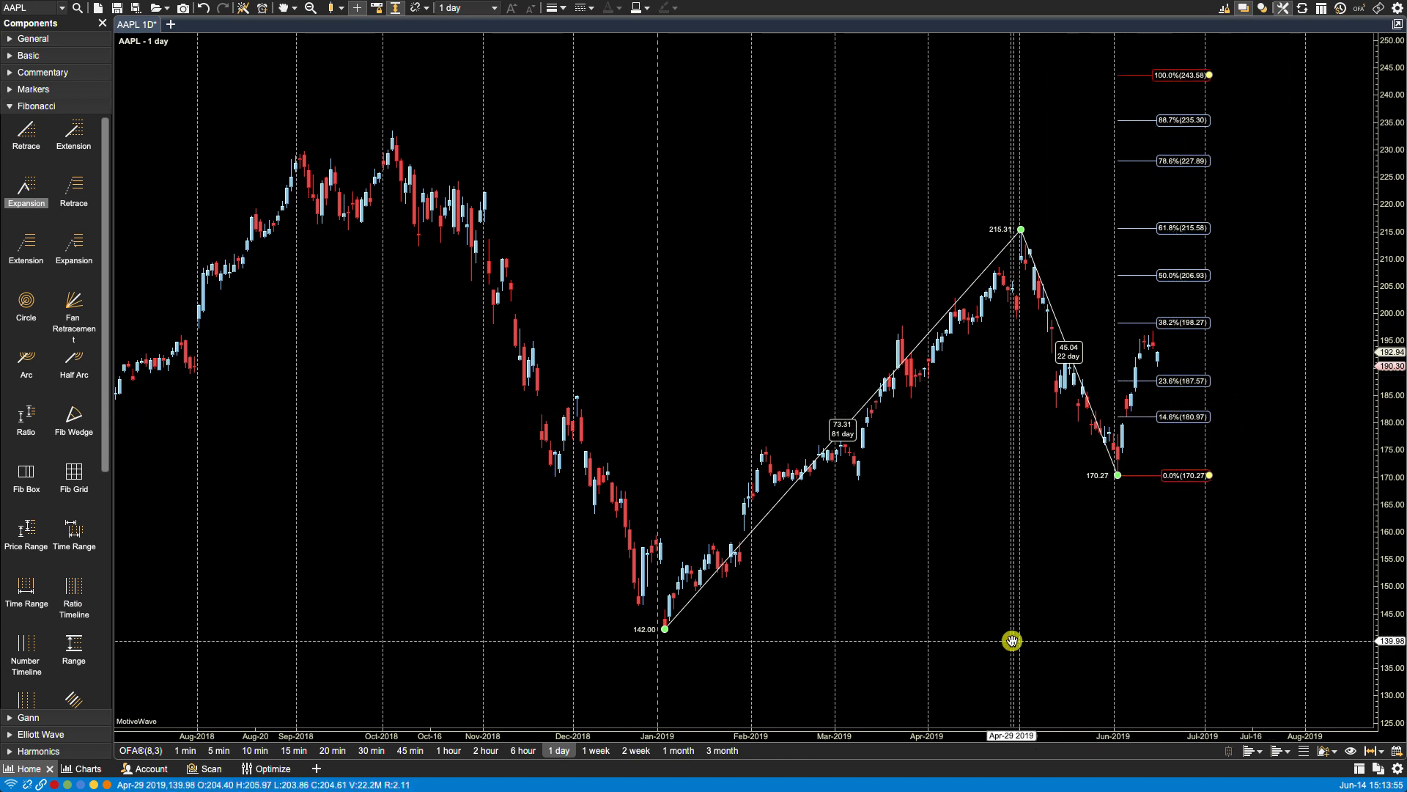